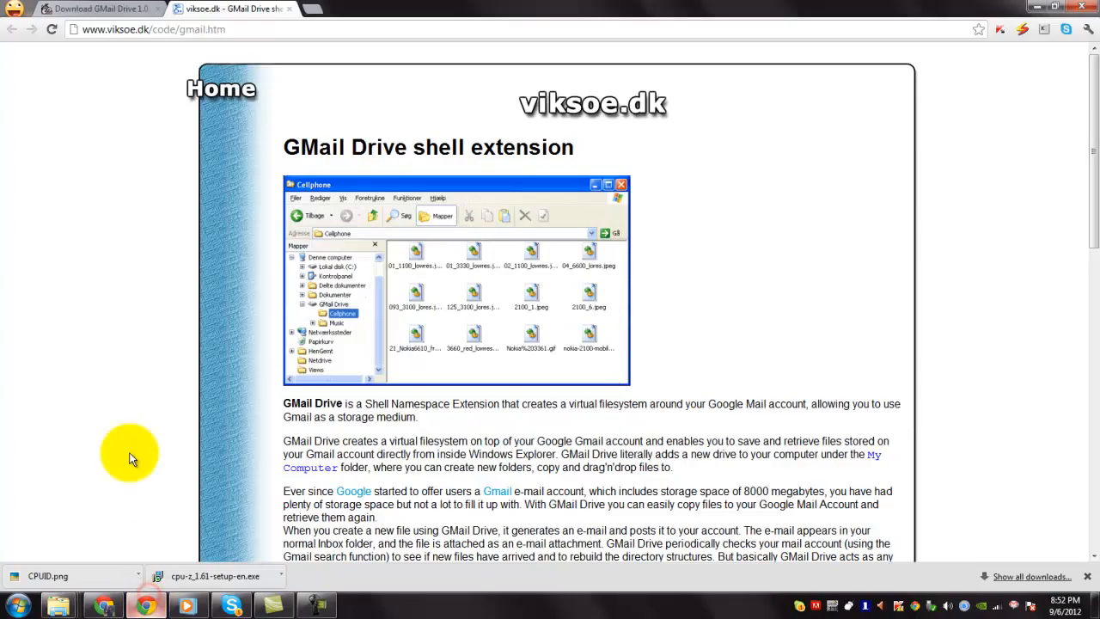
pyautogui.moveTo(120, 425)
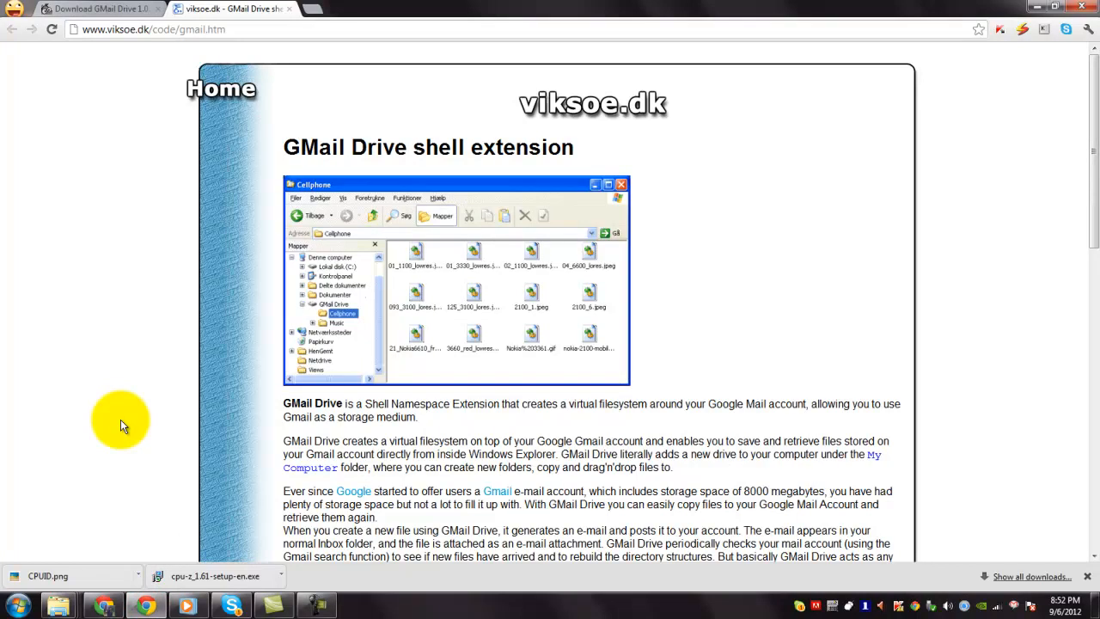
pyautogui.moveTo(1014, 392)
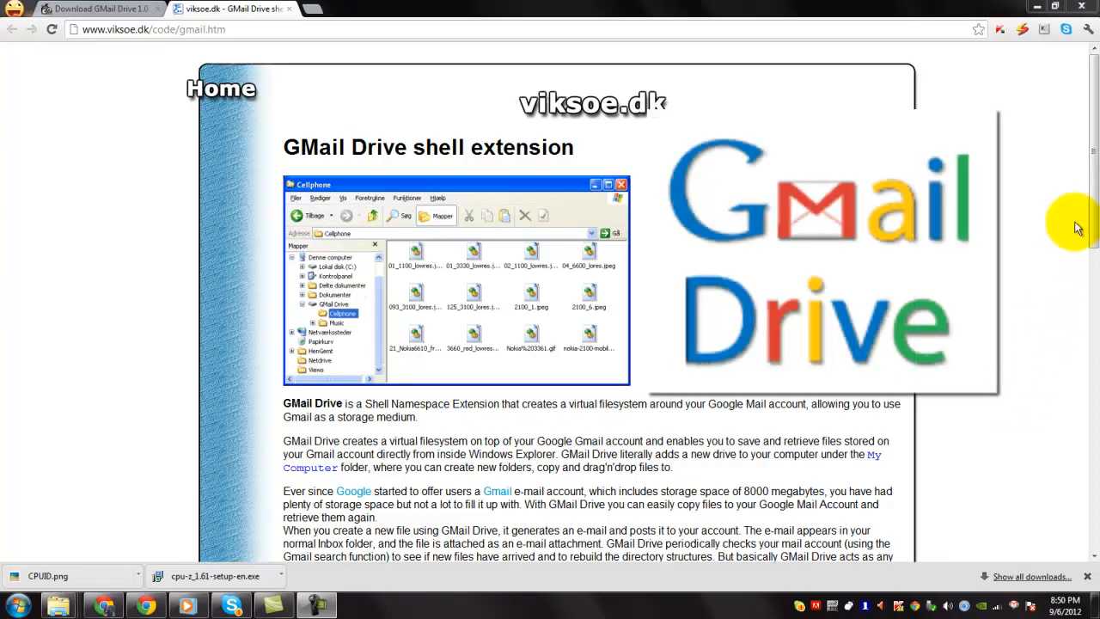
# Step: Scroll through the open Chrome page and click near its top right
pyautogui.scroll(-3)
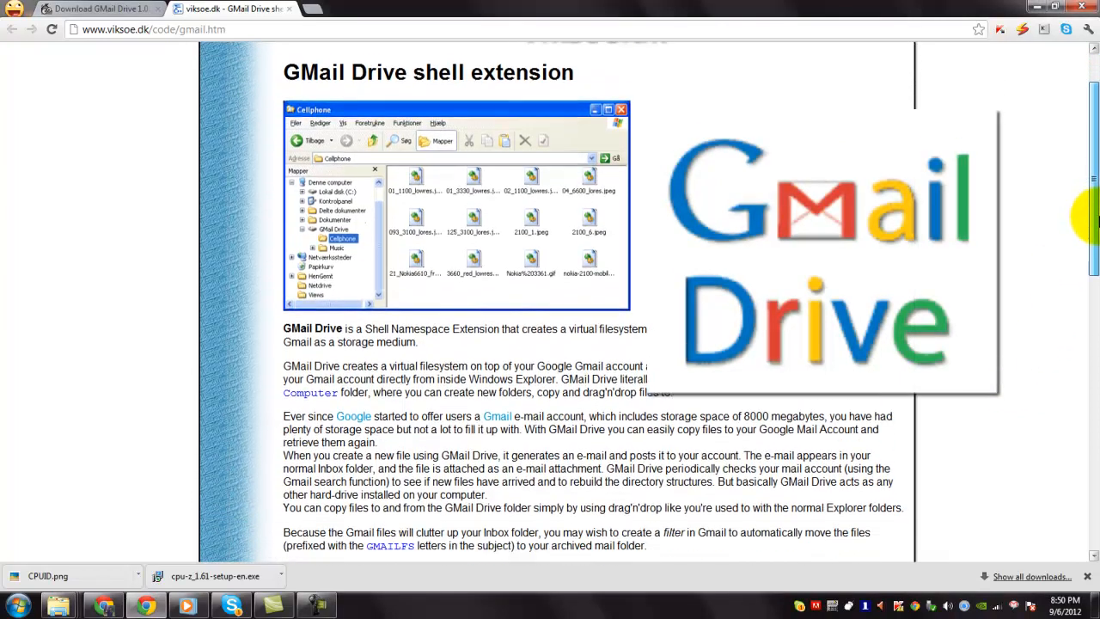
pyautogui.scroll(-3)
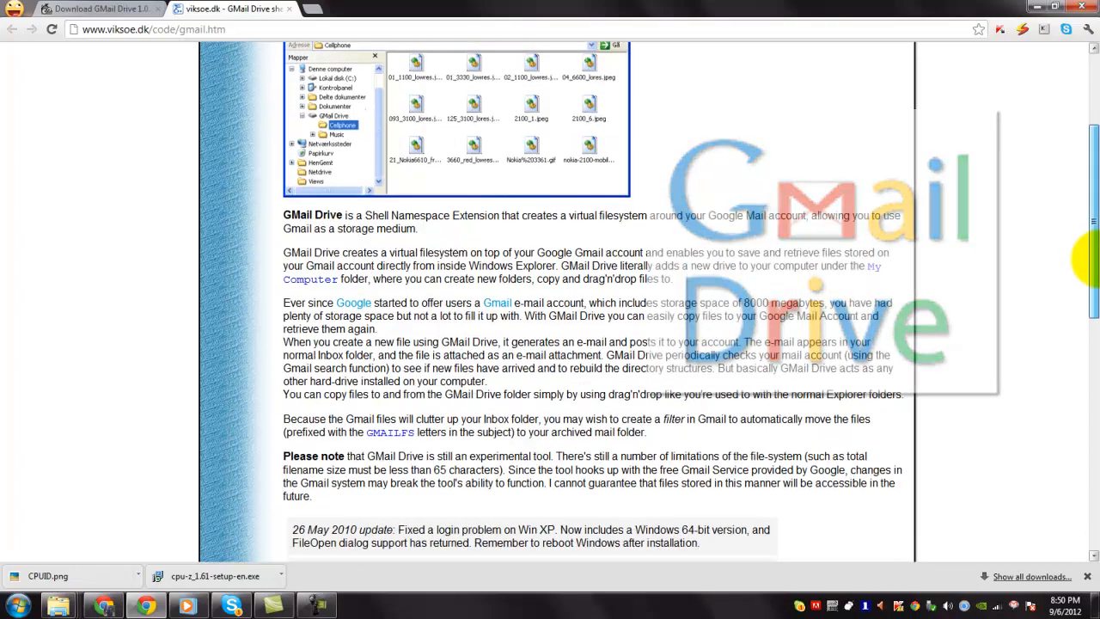
pyautogui.scroll(-3)
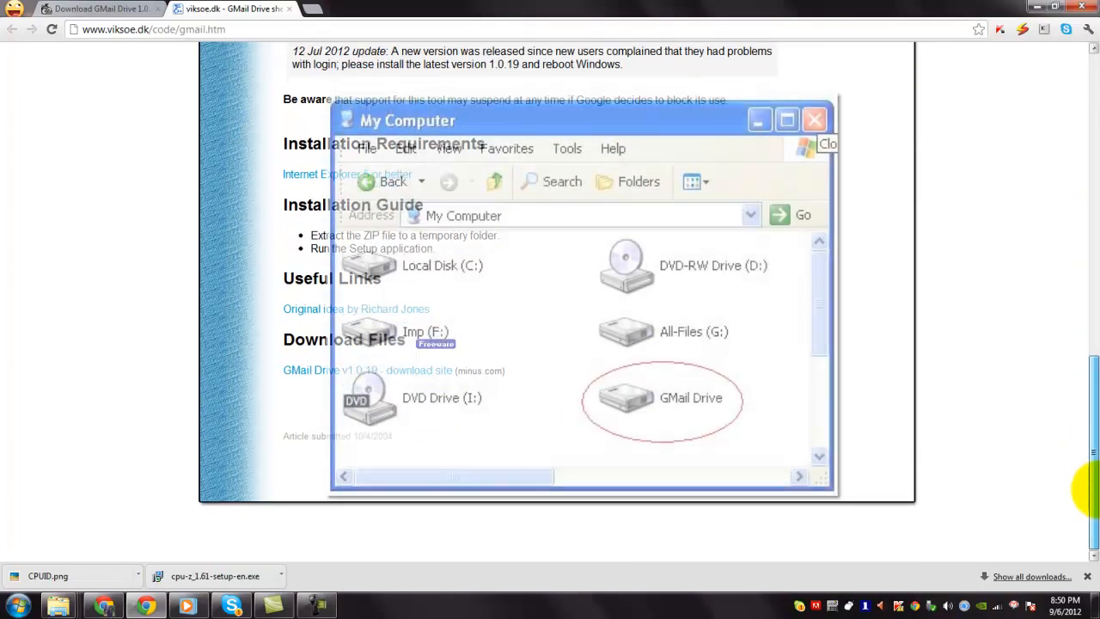
pyautogui.scroll(3)
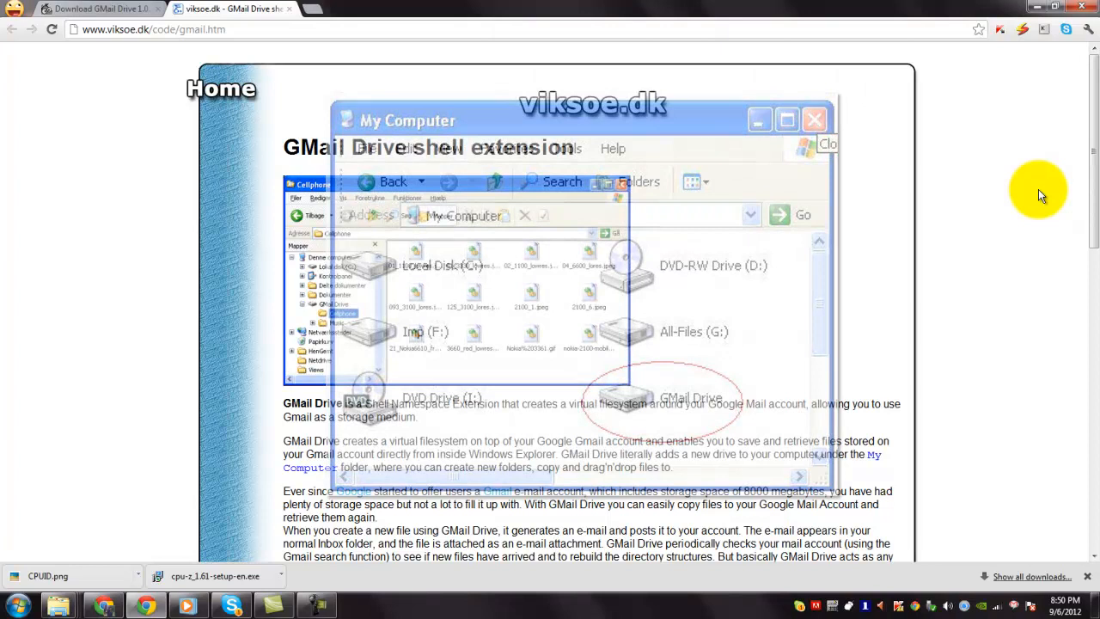
pyautogui.click(812, 120)
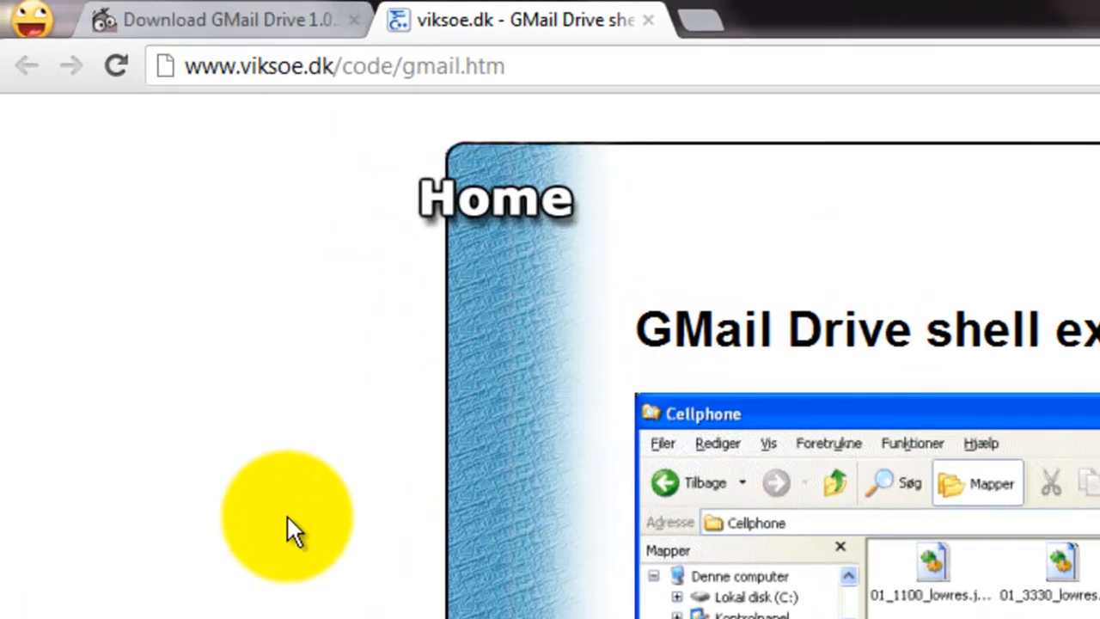
# Step: Download GMail Drive 1.0.19 (gmailfs119.zip) from the FileHippo page
pyautogui.click(227, 19)
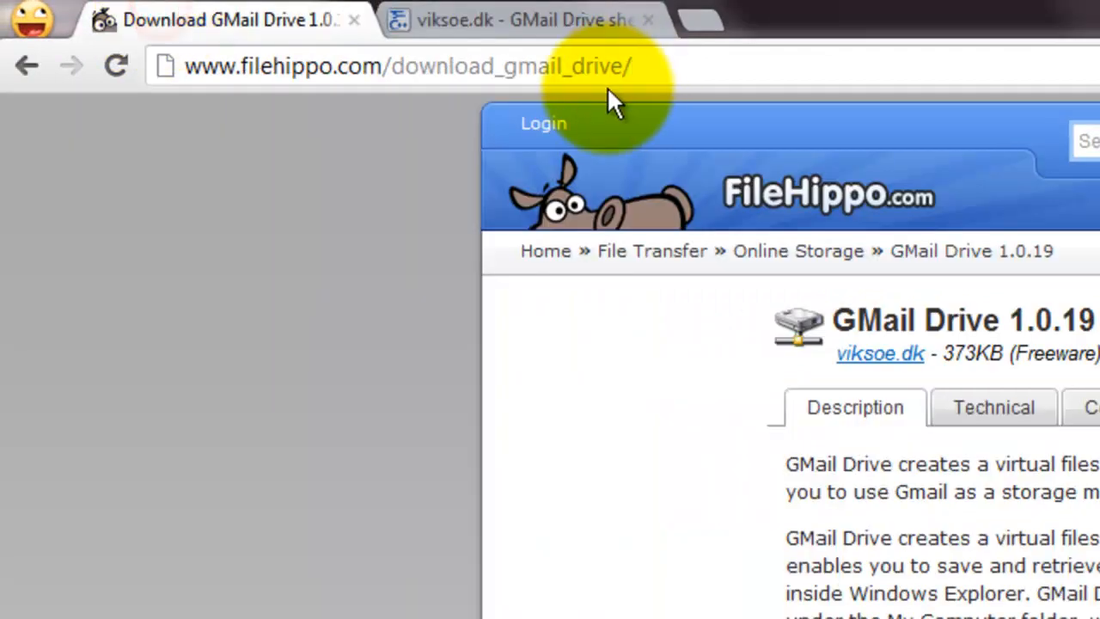
pyautogui.click(408, 66)
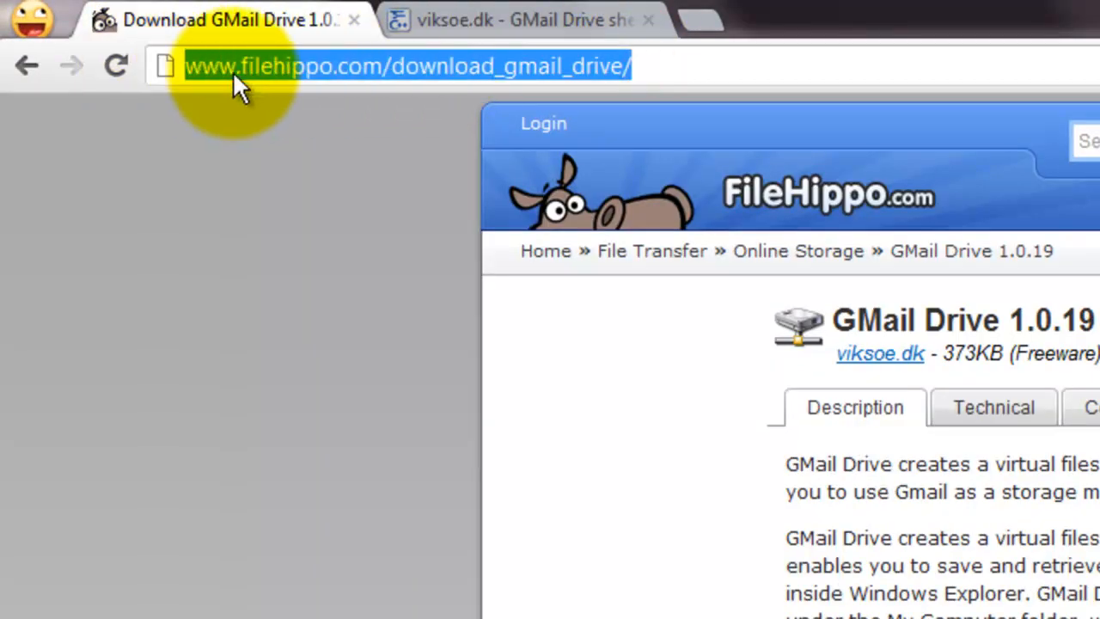
pyautogui.click(236, 66)
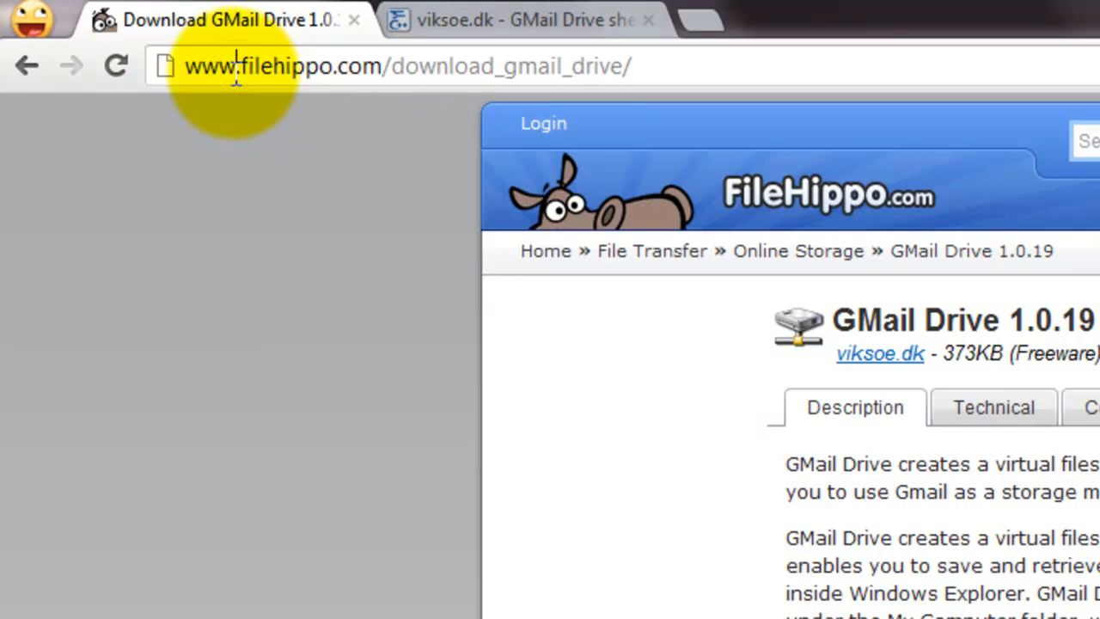
pyautogui.scroll(-3)
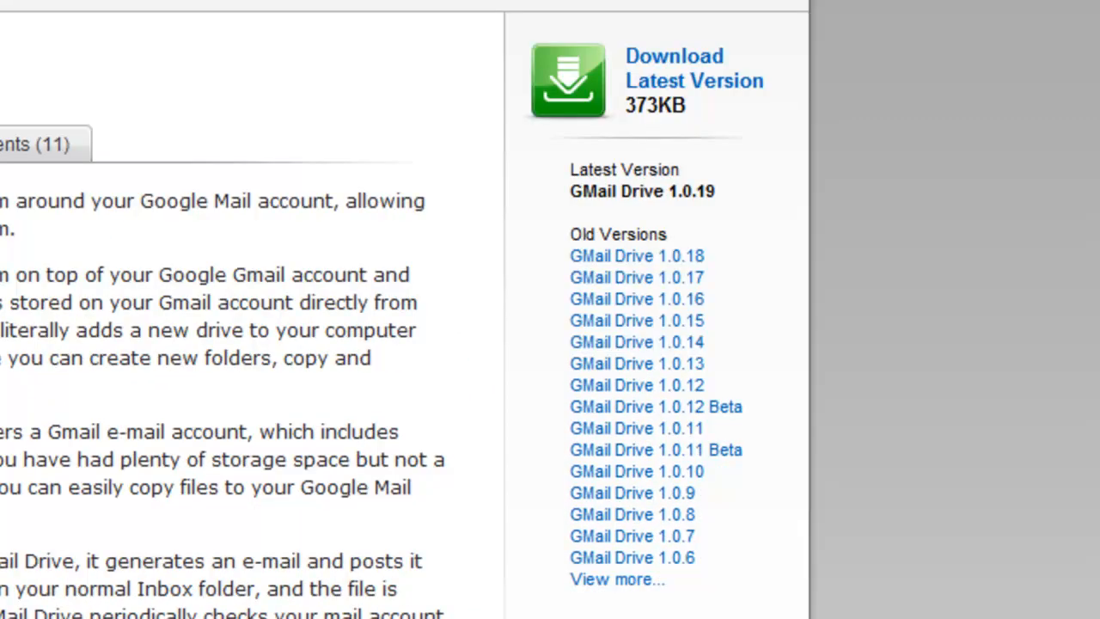
pyautogui.scroll(3)
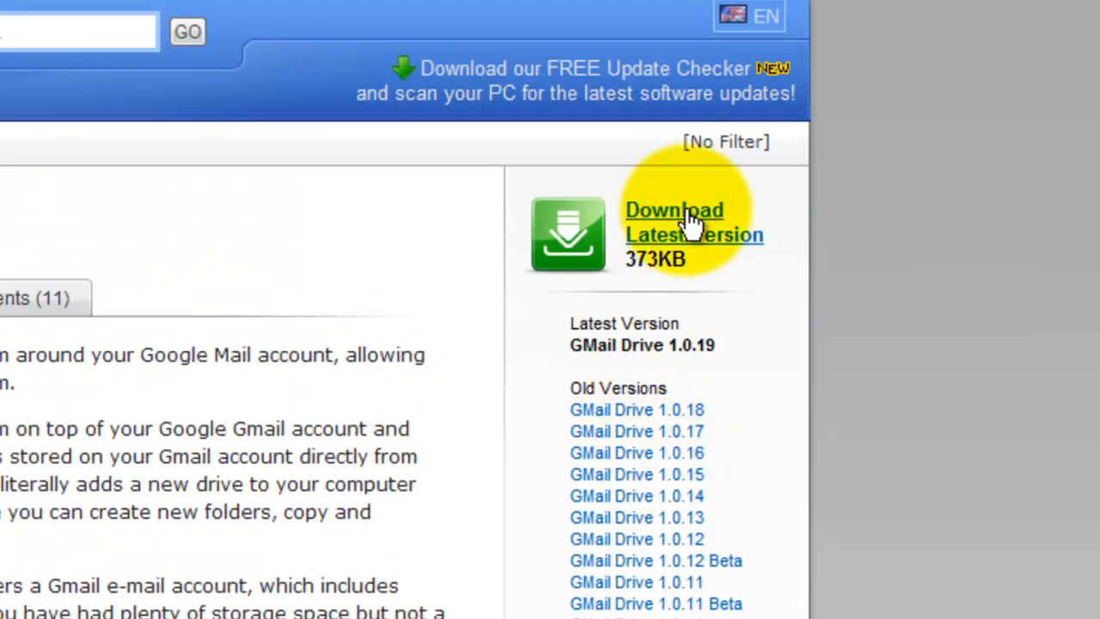
pyautogui.moveTo(670, 253)
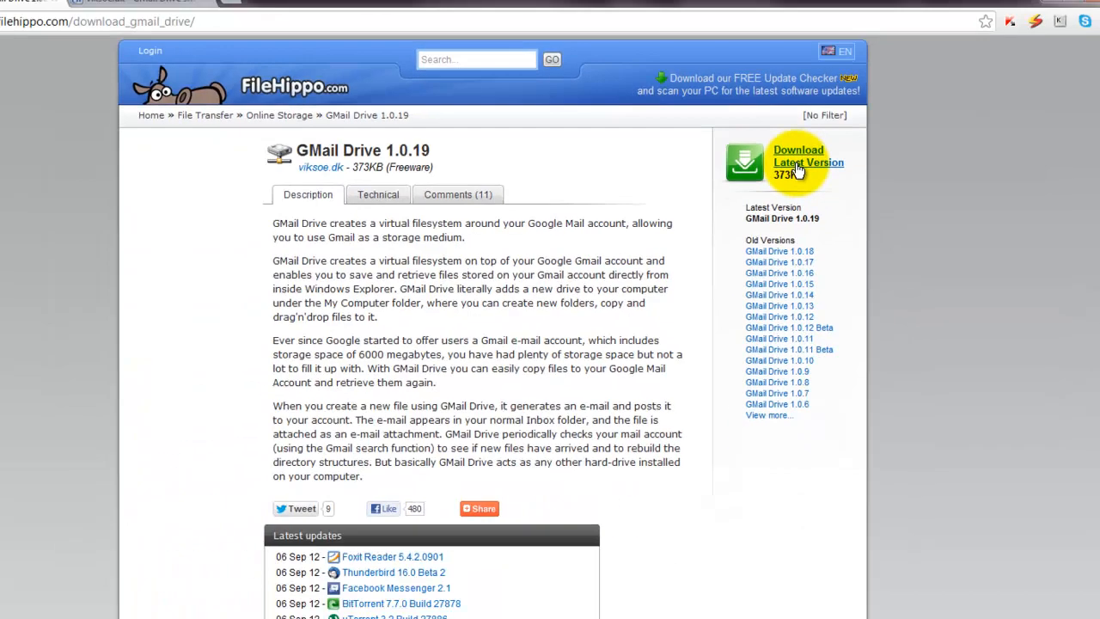
pyautogui.click(806, 155)
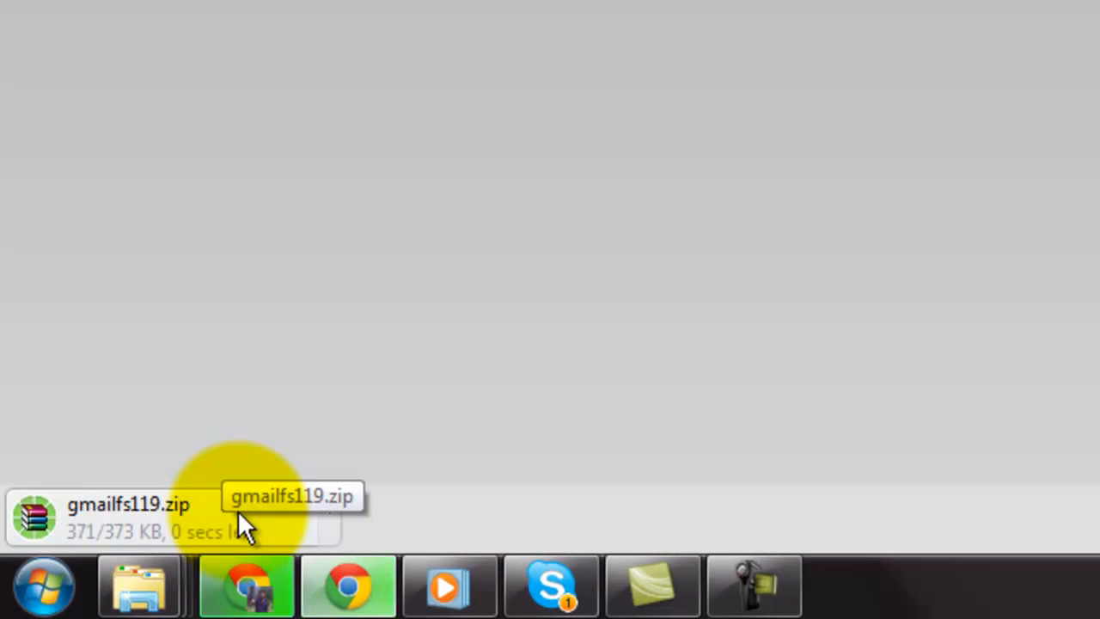
pyautogui.moveTo(400, 511)
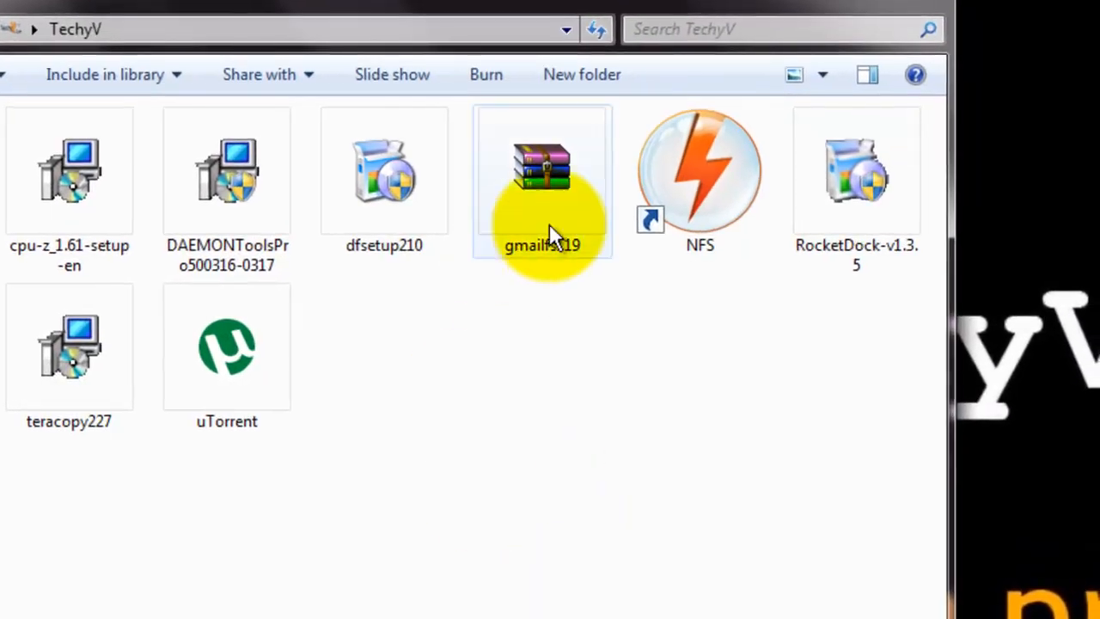
# Step: Open gmailfs119.zip in WinRAR and run Setup.exe from its gmailfs119 folder
pyautogui.doubleClick(542, 172)
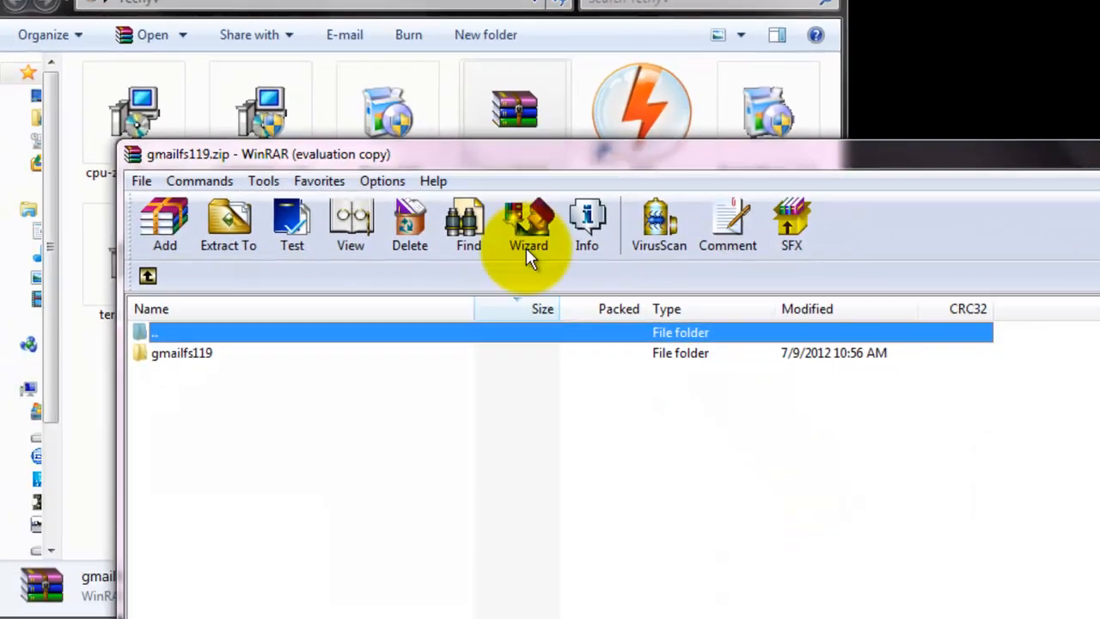
pyautogui.doubleClick(181, 352)
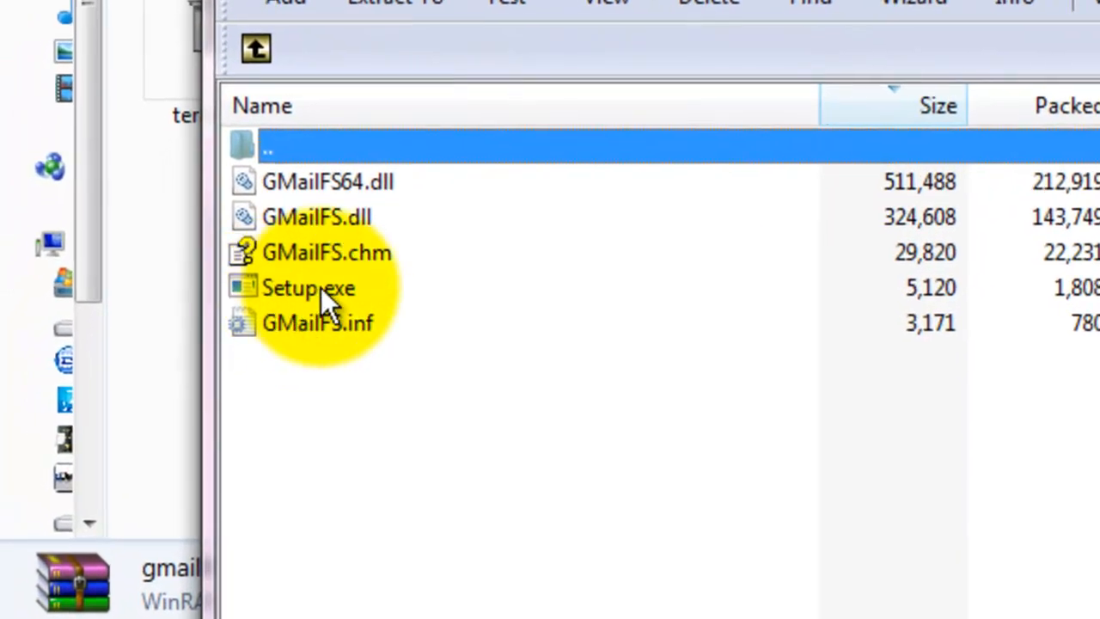
pyautogui.doubleClick(307, 287)
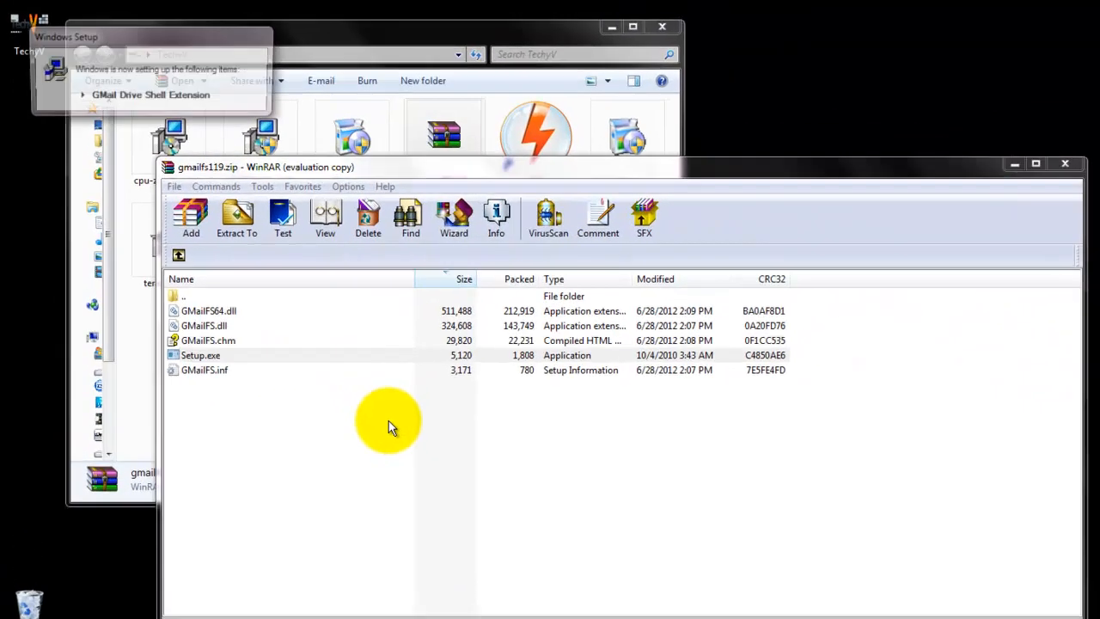
pyautogui.click(150, 95)
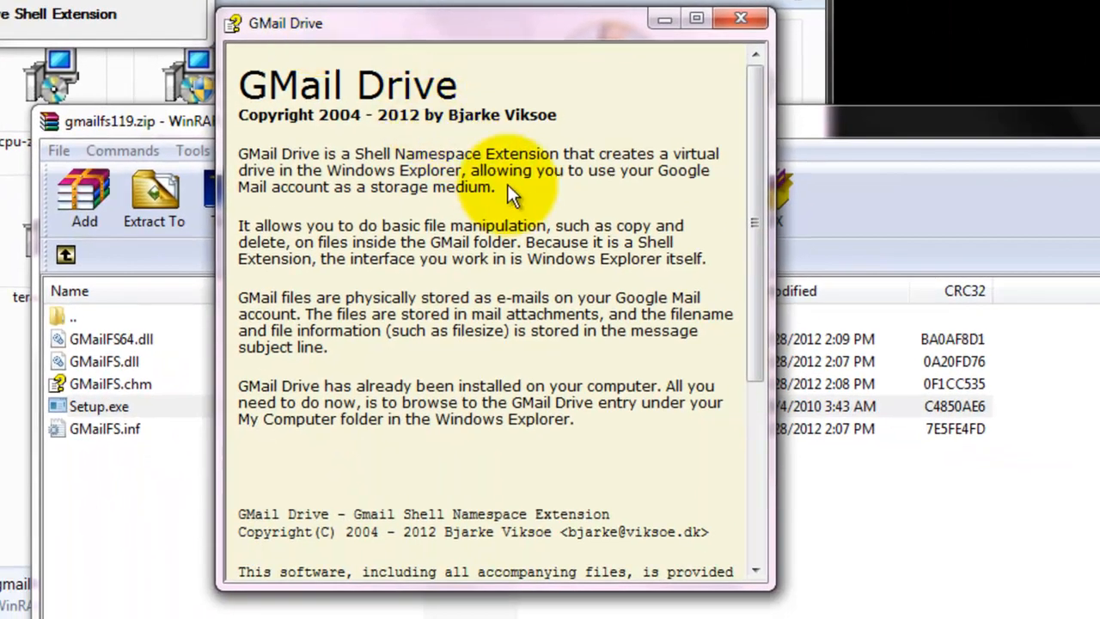
pyautogui.moveTo(760, 172)
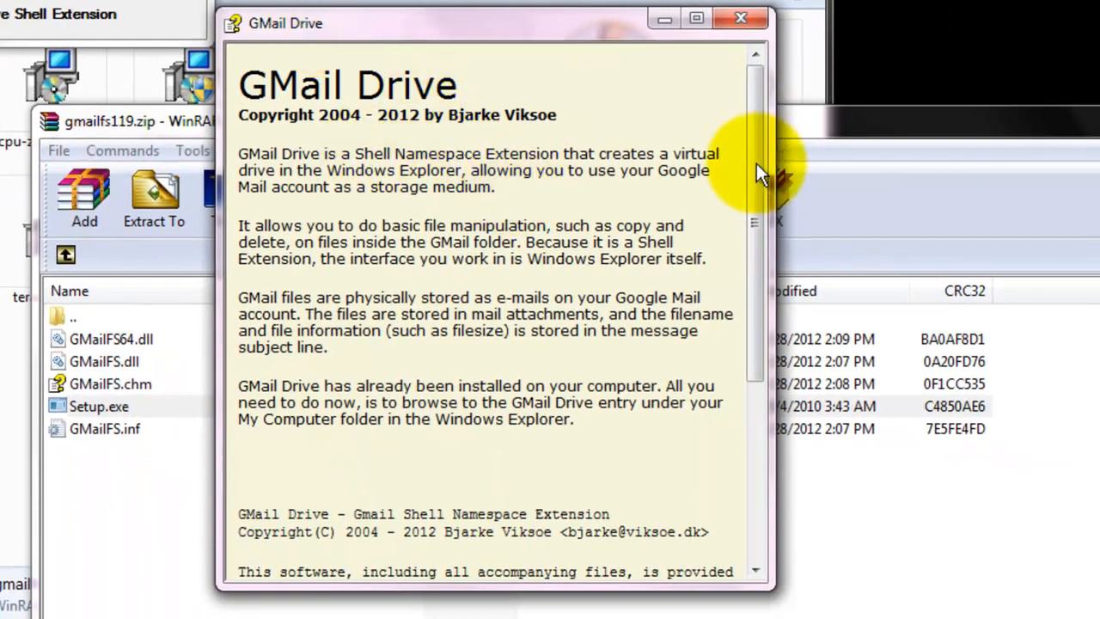
pyautogui.moveTo(292, 159)
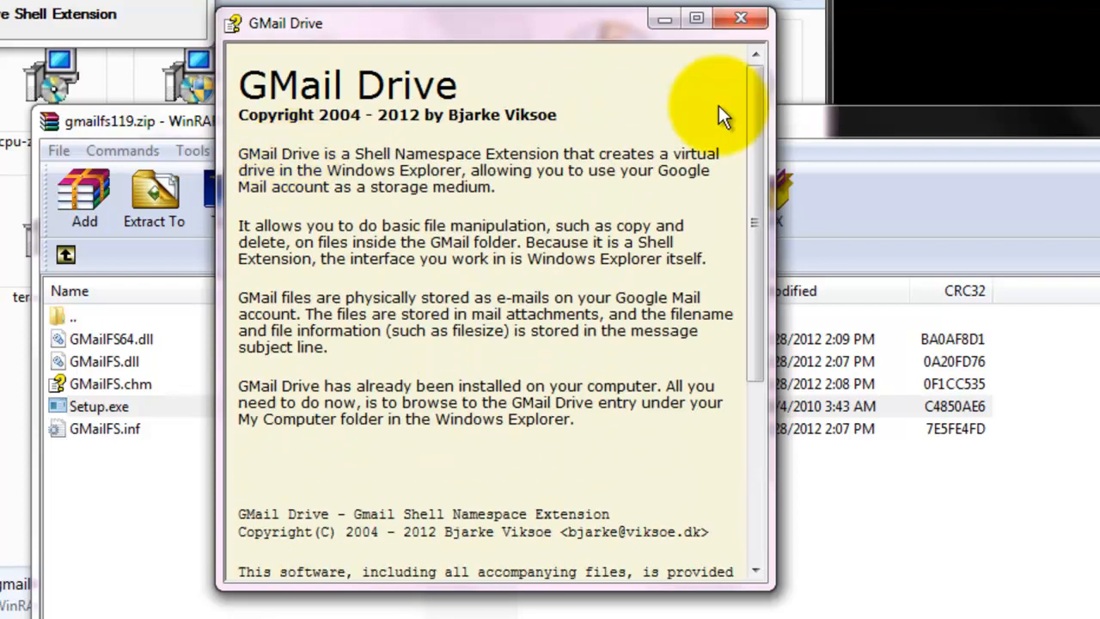
# Step: Close the GMail Drive readme window
pyautogui.click(740, 18)
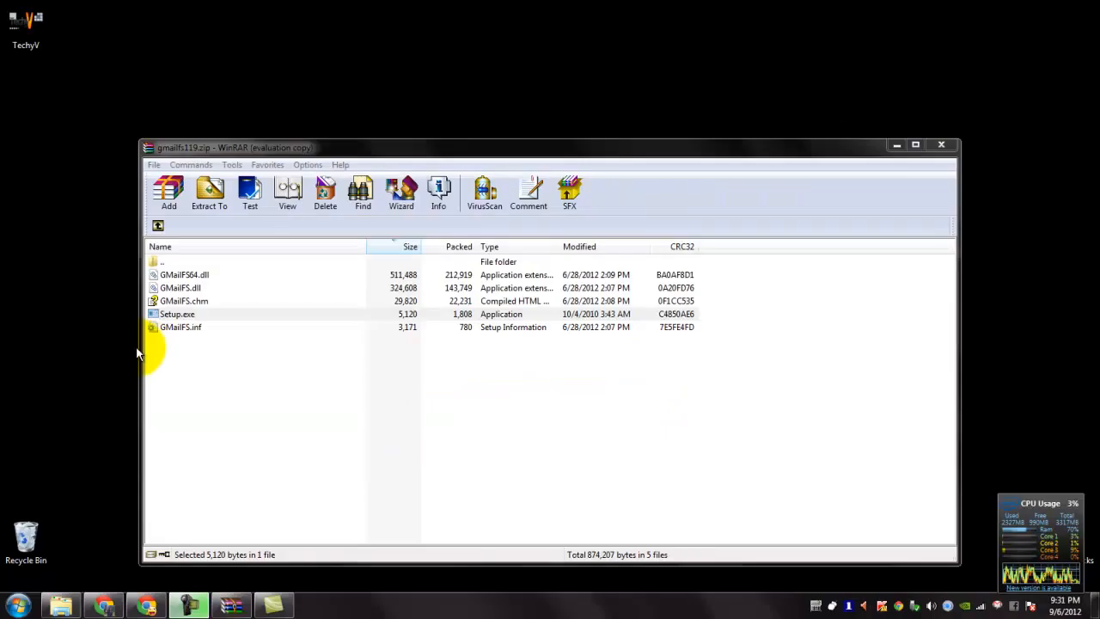
# Step: Open the GMail Drive entry under Computer to bring up its Login dialog
pyautogui.click(15, 606)
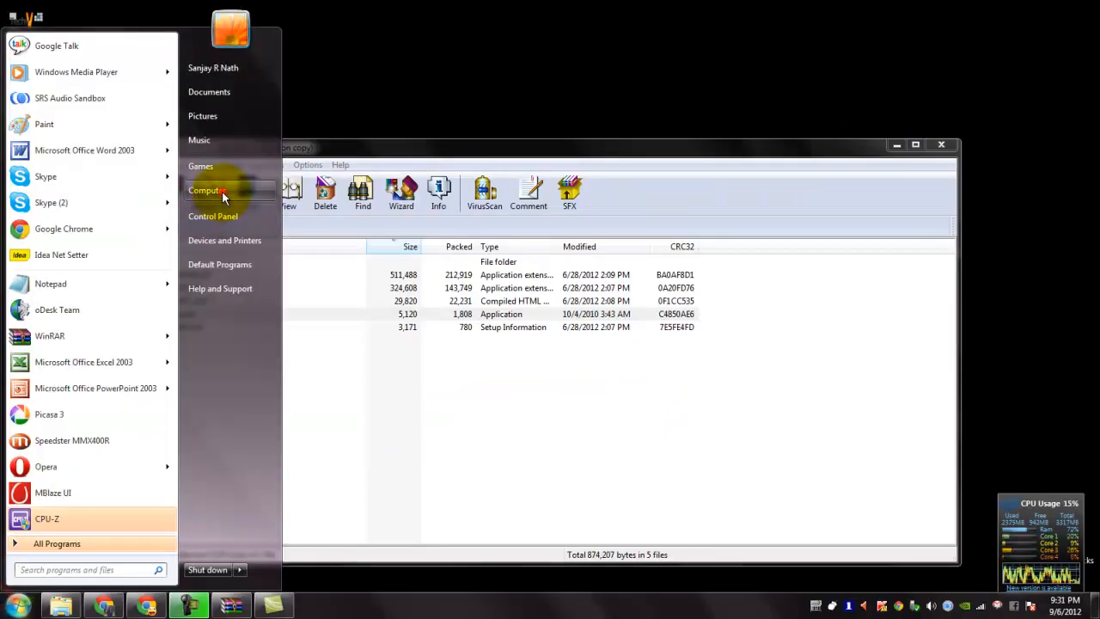
pyautogui.click(207, 190)
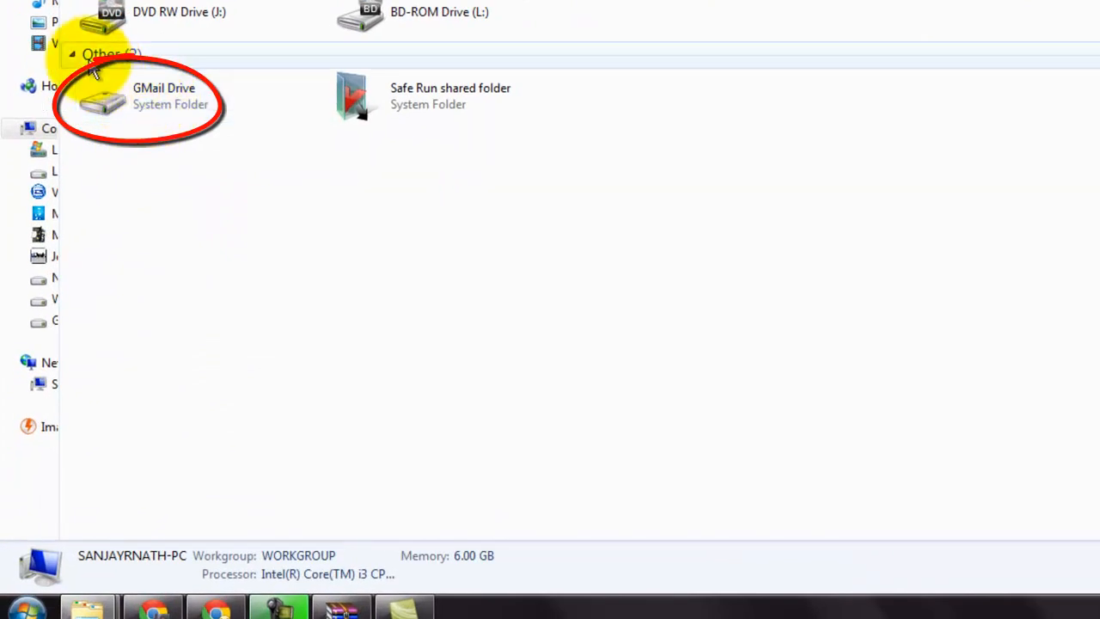
pyautogui.moveTo(204, 105)
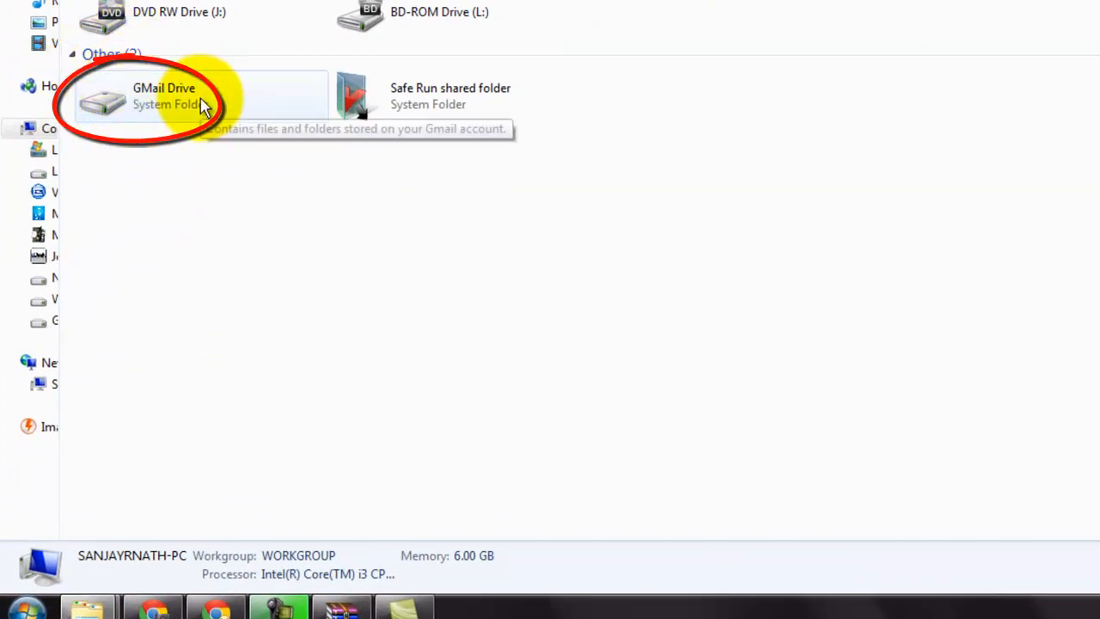
pyautogui.click(150, 104)
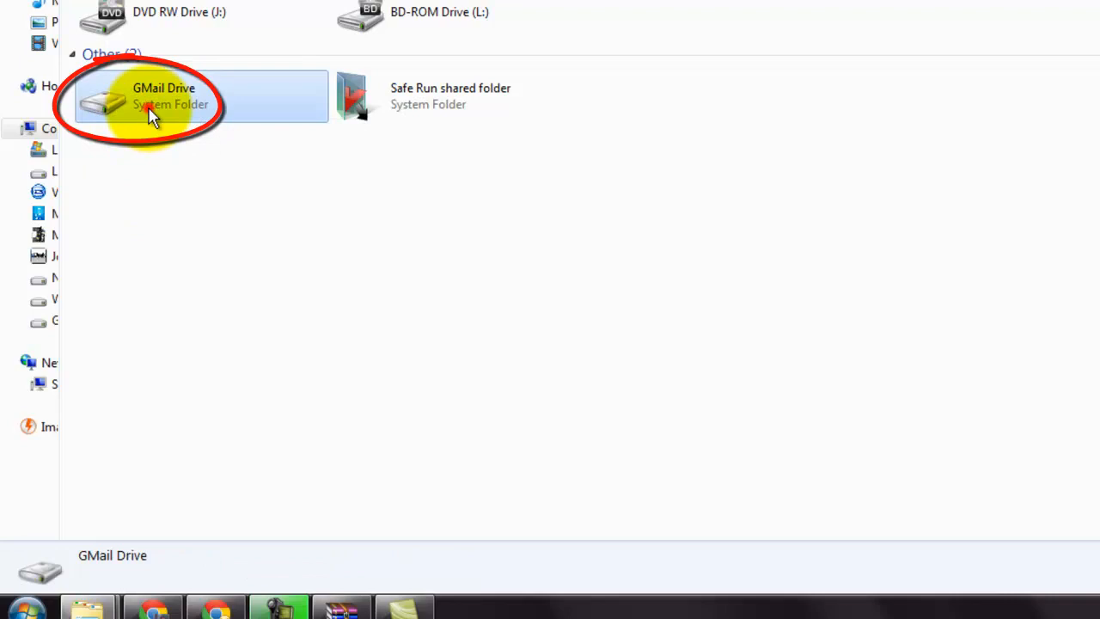
pyautogui.doubleClick(150, 97)
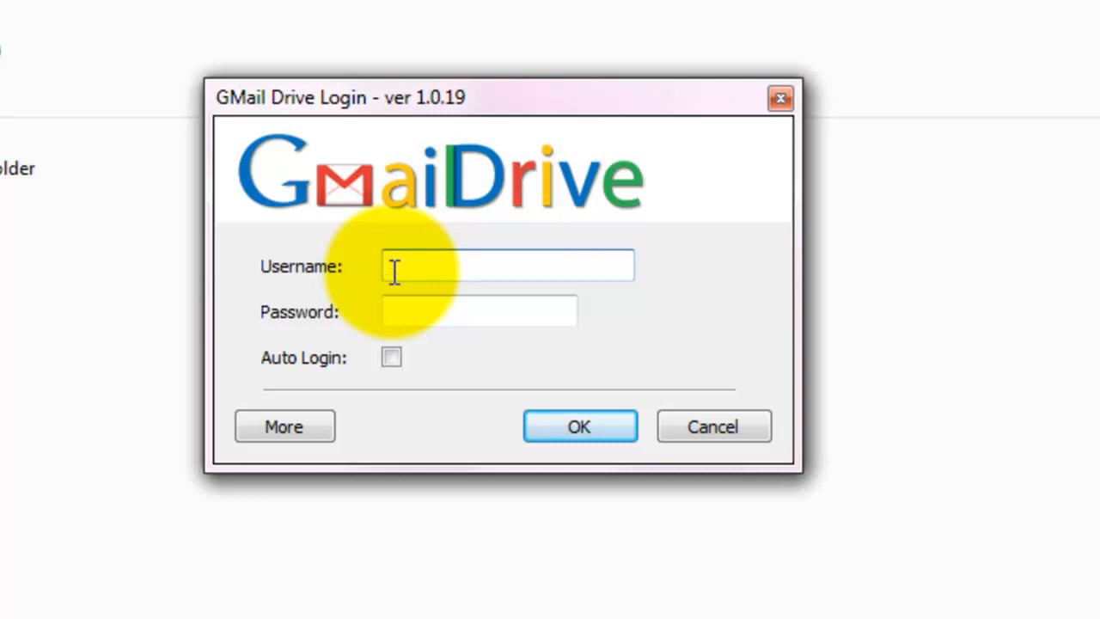
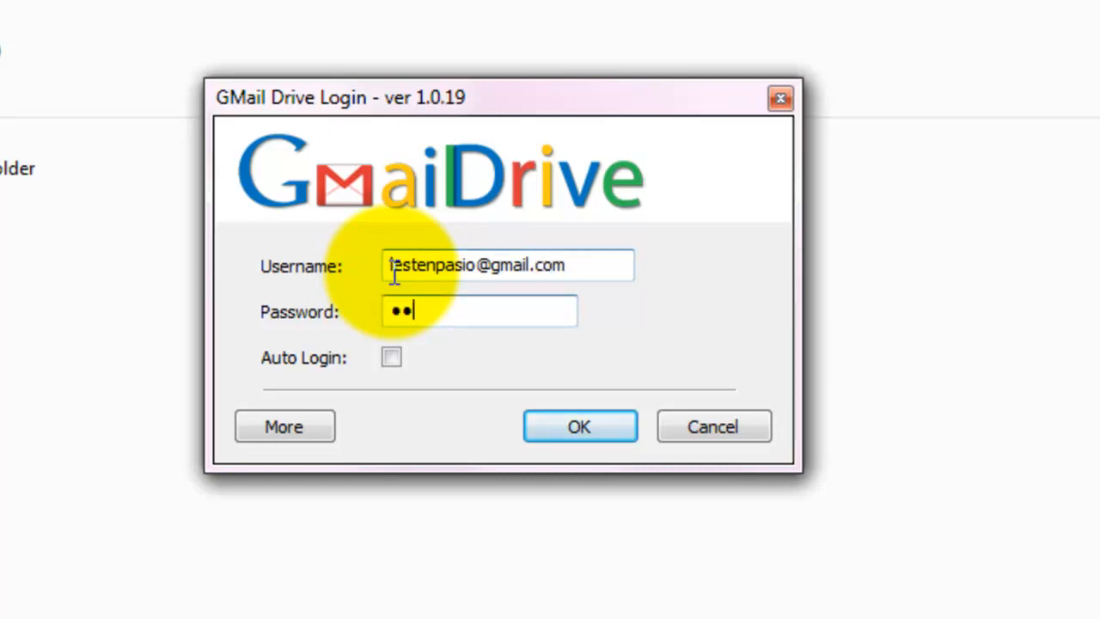
pyautogui.write('password')
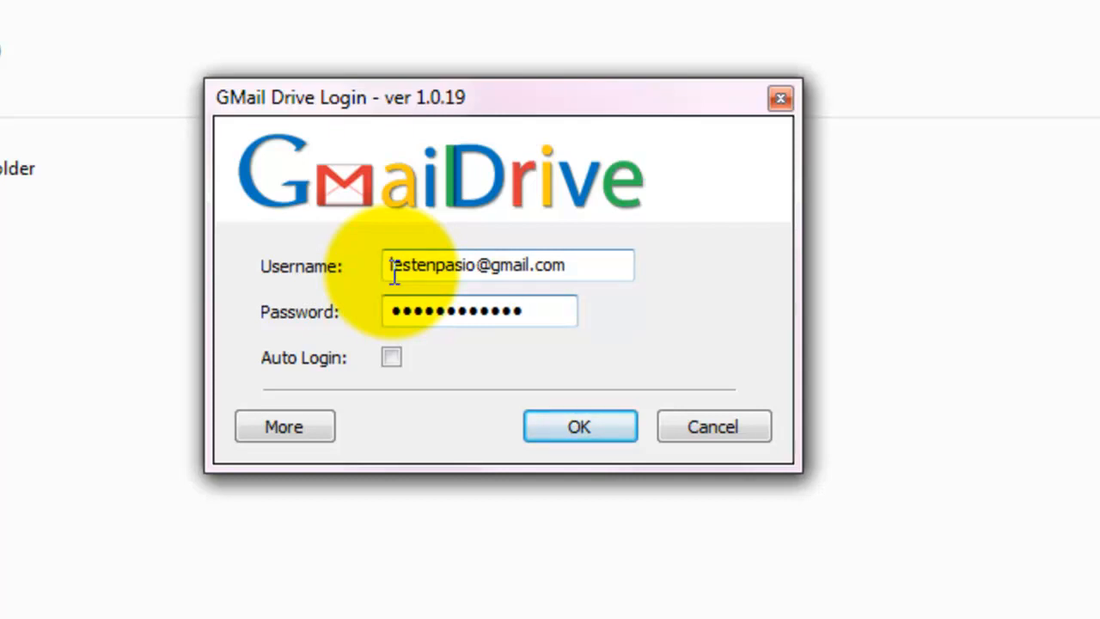
pyautogui.click(390, 357)
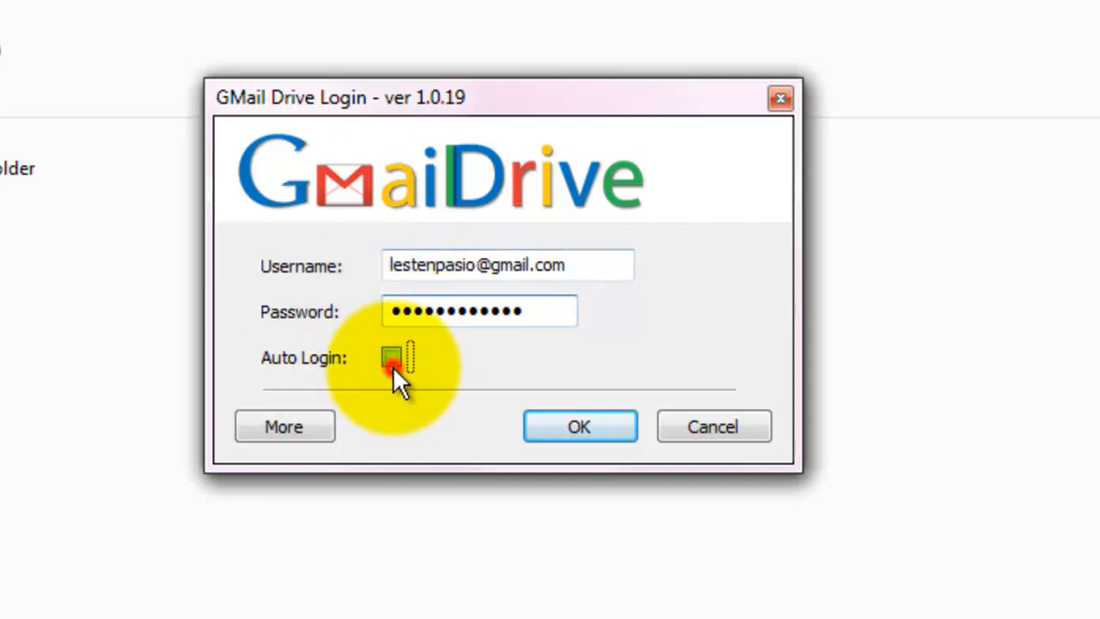
pyautogui.click(392, 358)
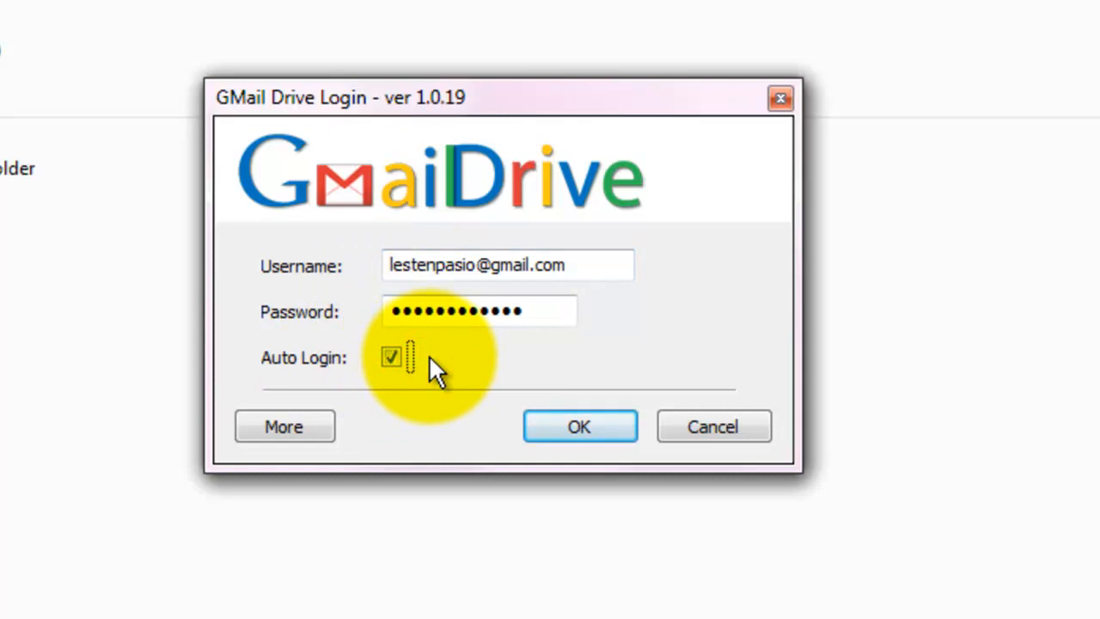
pyautogui.moveTo(515, 356)
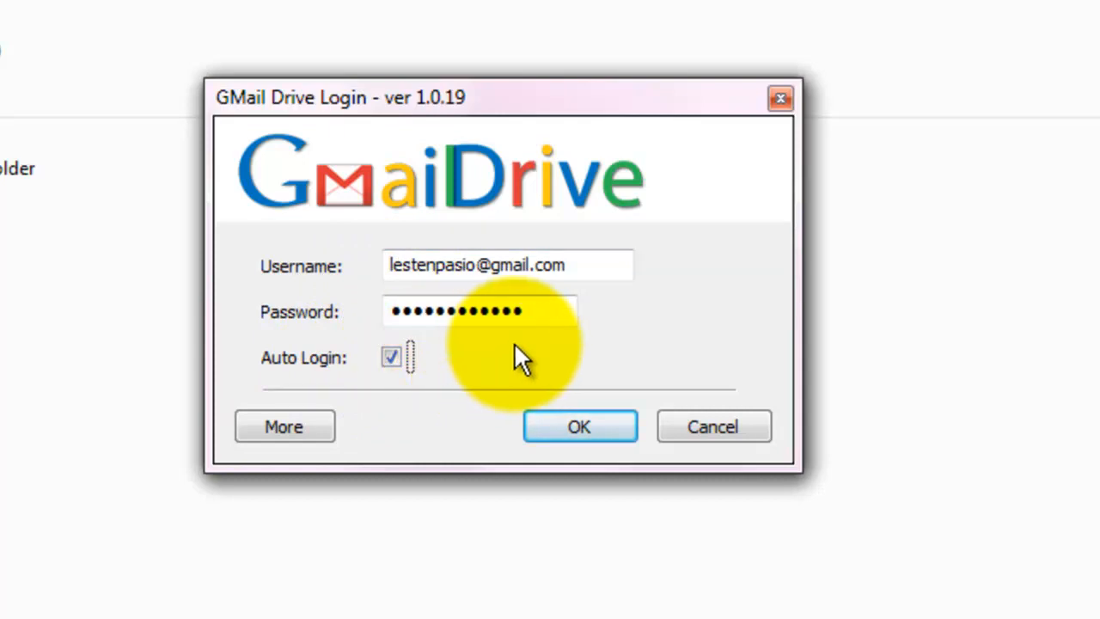
pyautogui.click(578, 427)
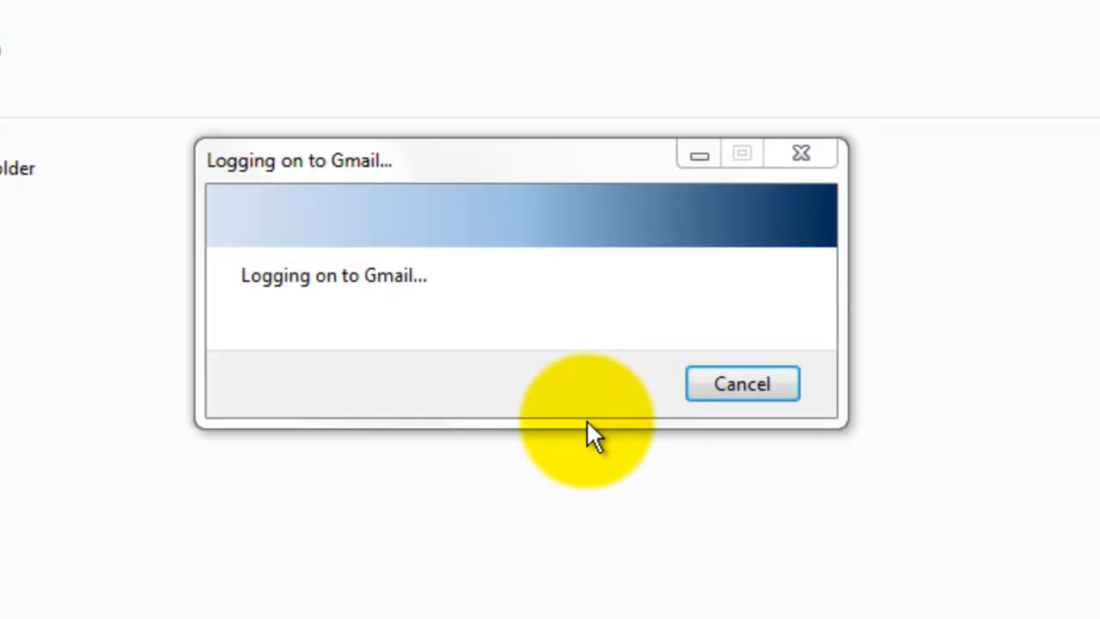
pyautogui.moveTo(609, 429)
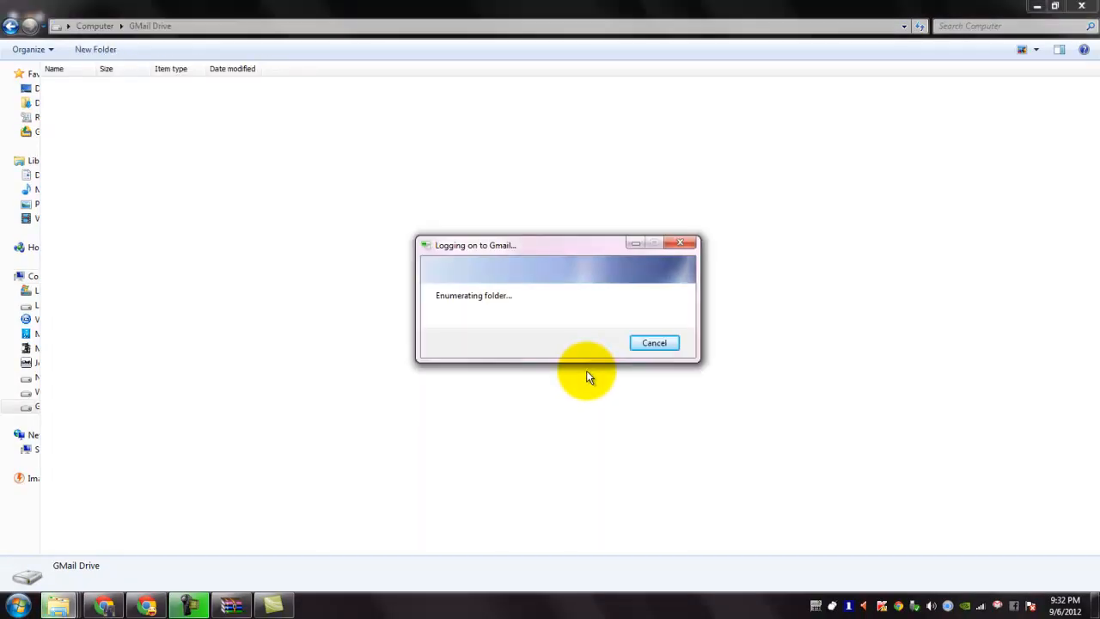
# Step: Let the Gmail logon finish so the empty GMail Drive folder opens
pyautogui.click(654, 341)
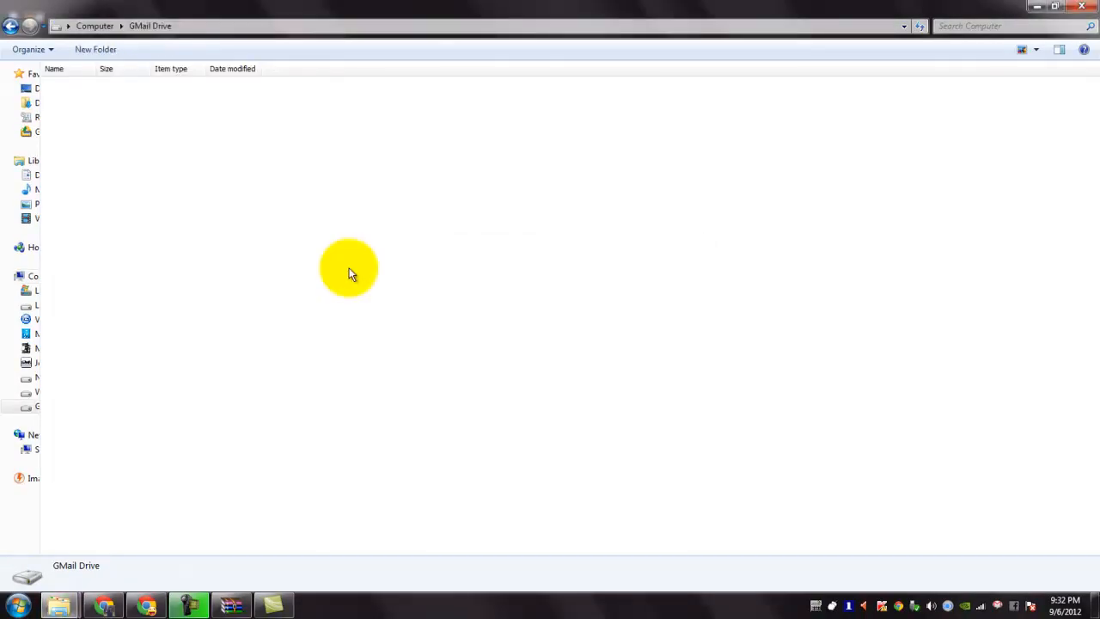
pyautogui.moveTo(359, 301)
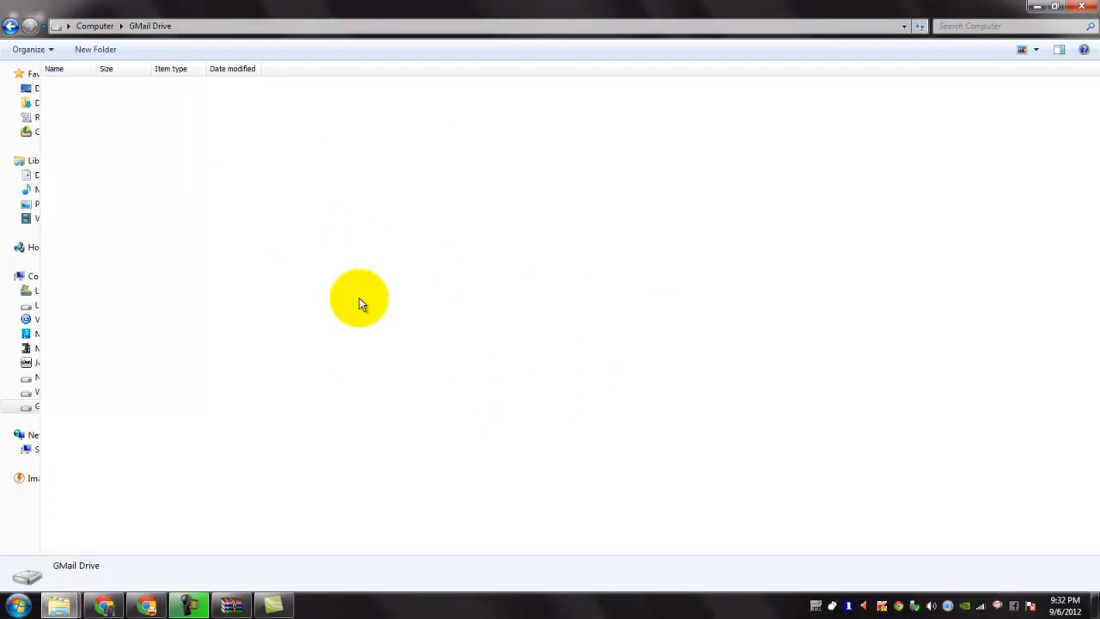
pyautogui.moveTo(356, 195)
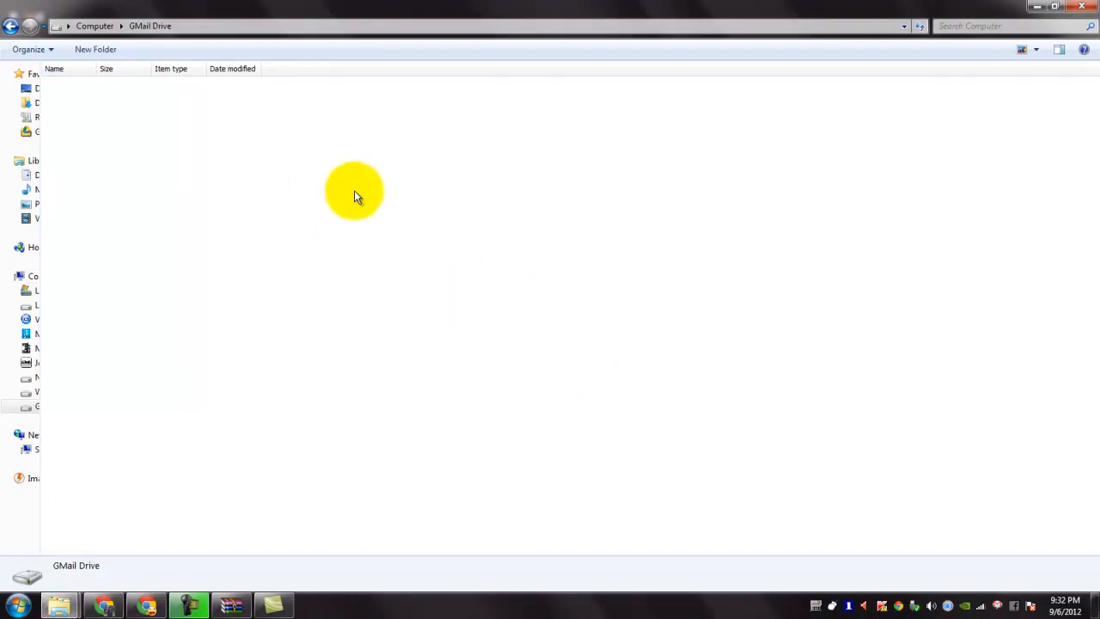
pyautogui.moveTo(539, 282)
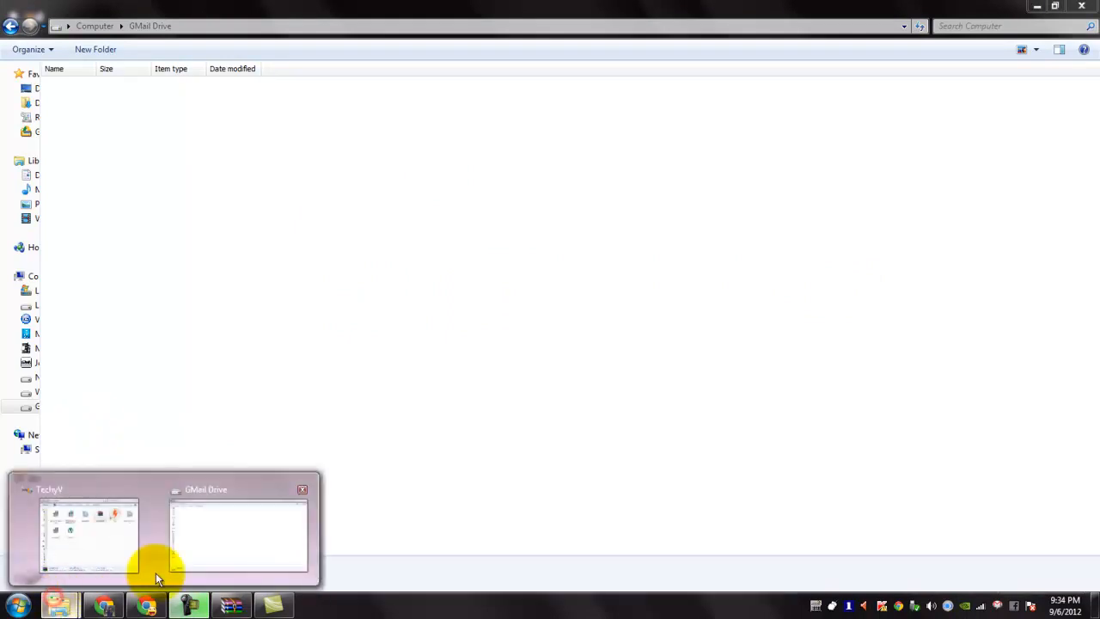
# Step: Copy the installer files from the TechyV folder for GMail Drive
pyautogui.click(89, 533)
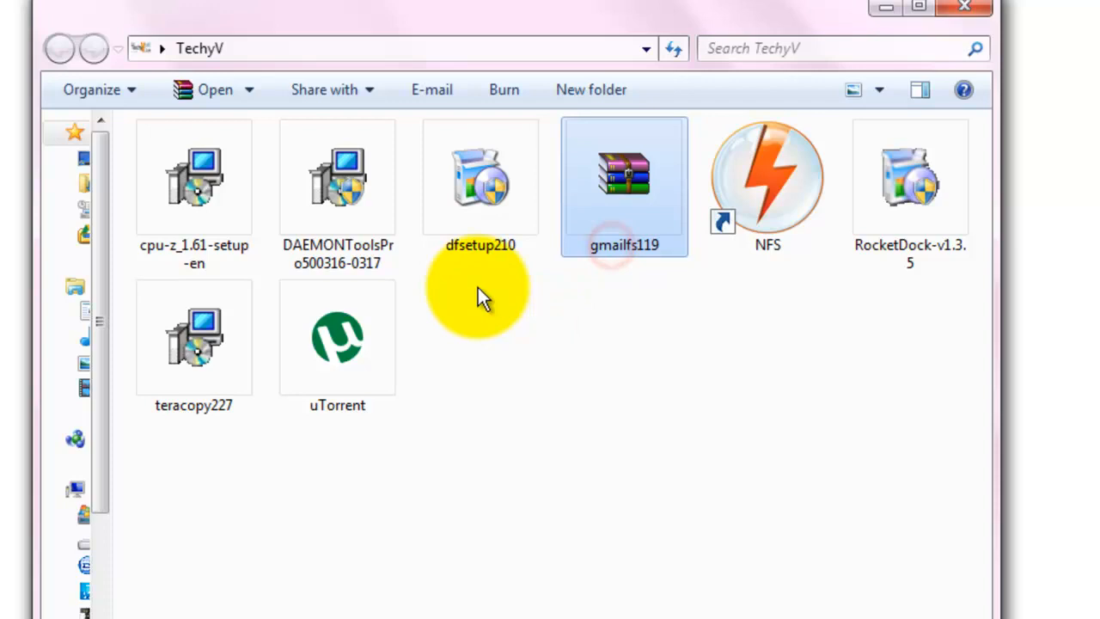
pyautogui.rightClick(480, 176)
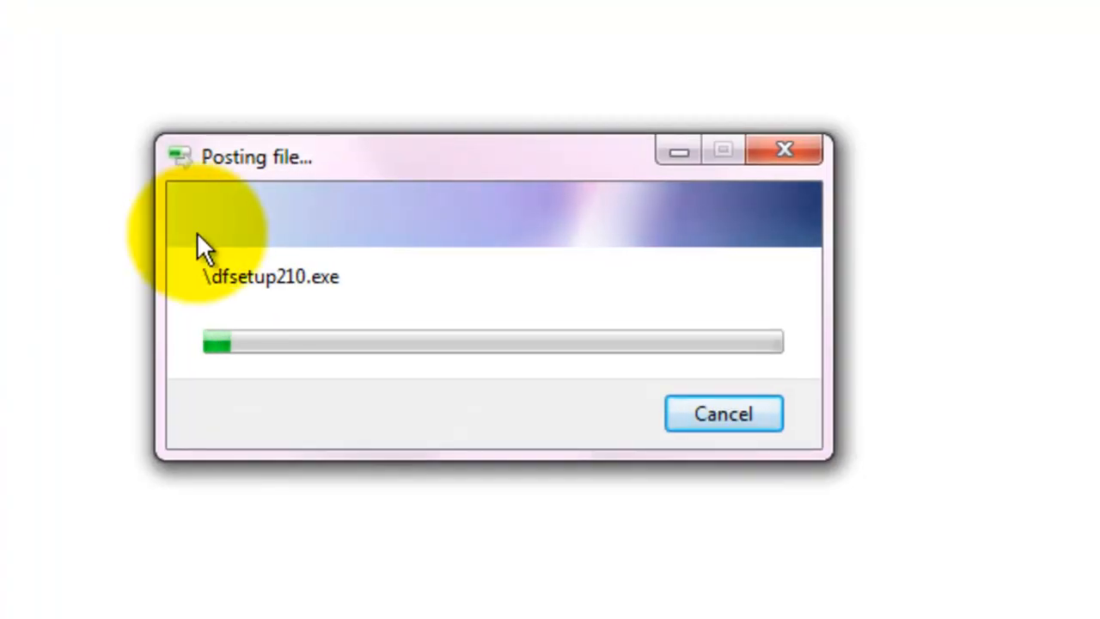
pyautogui.moveTo(382, 228)
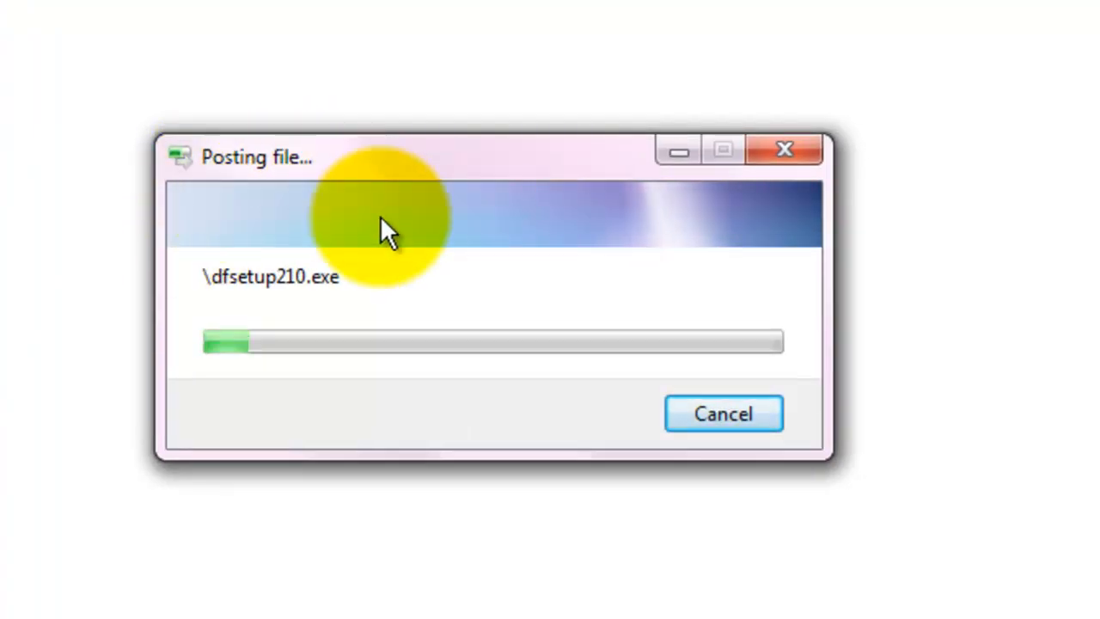
pyautogui.moveTo(223, 211)
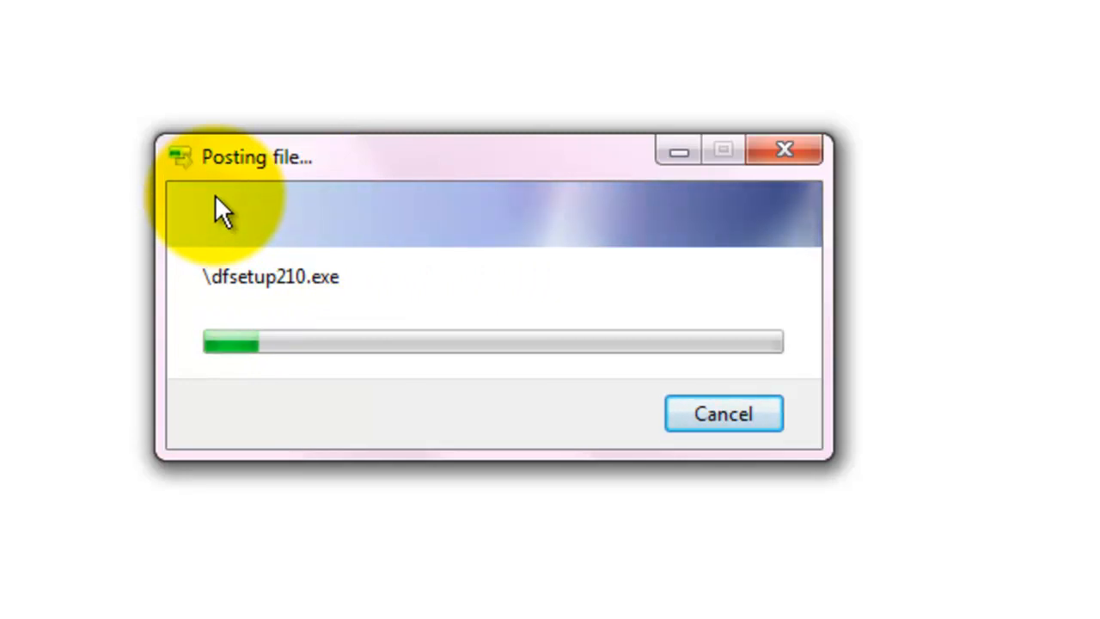
pyautogui.moveTo(236, 211)
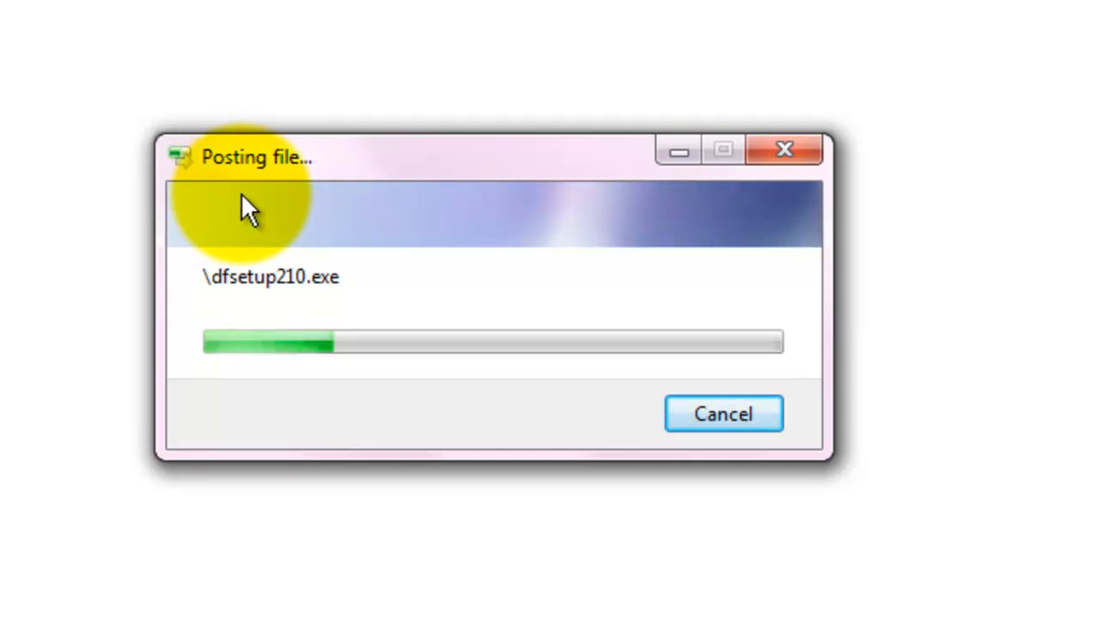
pyautogui.moveTo(279, 296)
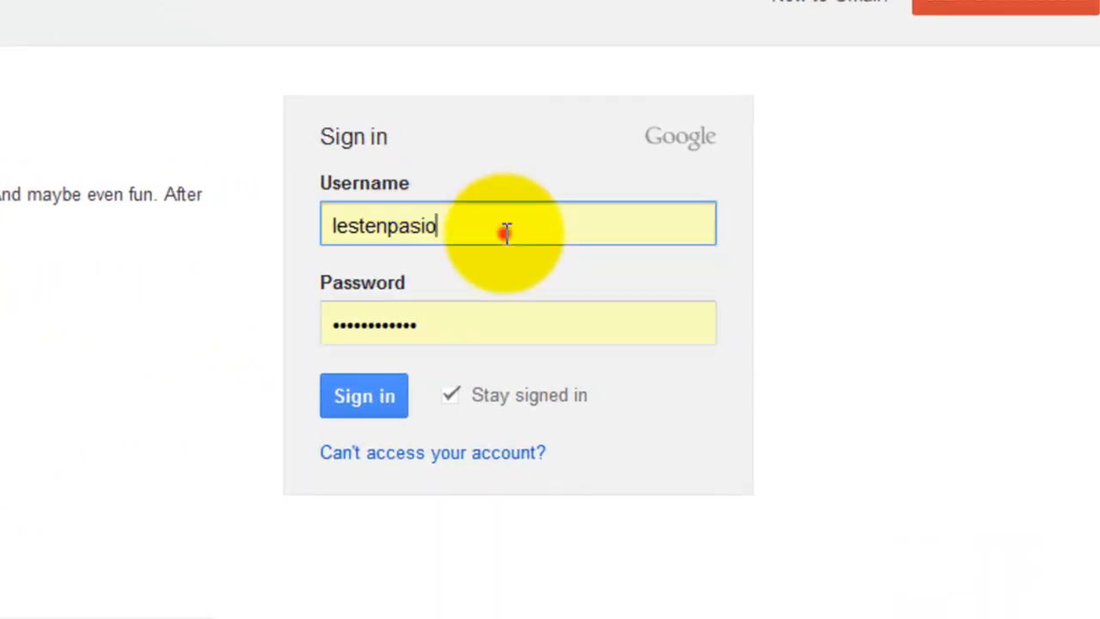
# Step: Sign in to Gmail, view the GMAILFS dfsetup210.exe email, then return to viksoe.dk
pyautogui.click(363, 395)
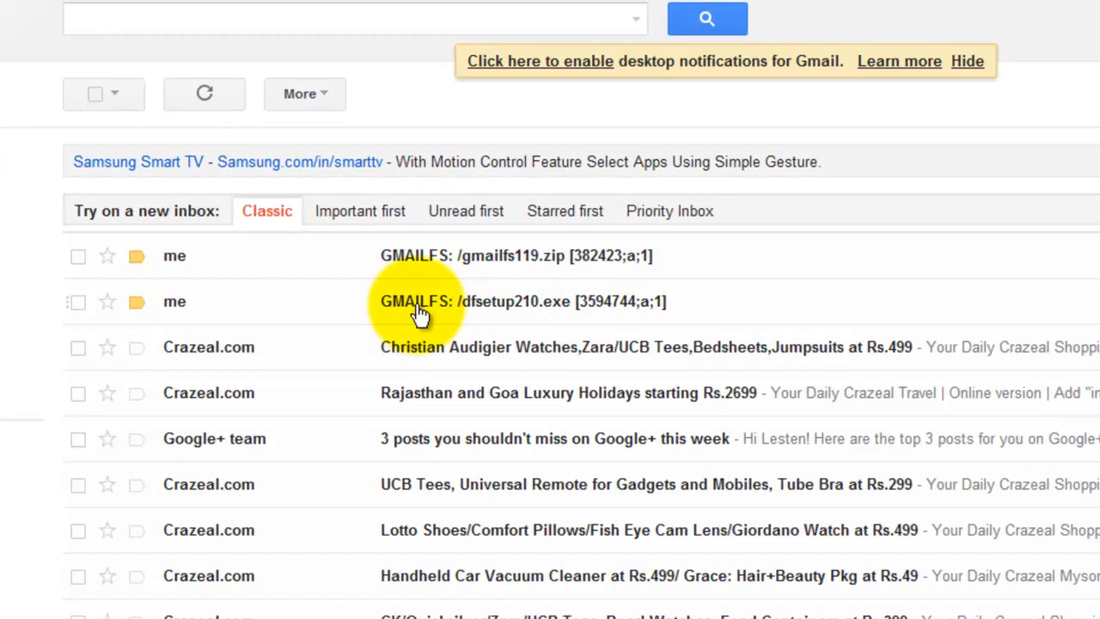
pyautogui.click(522, 300)
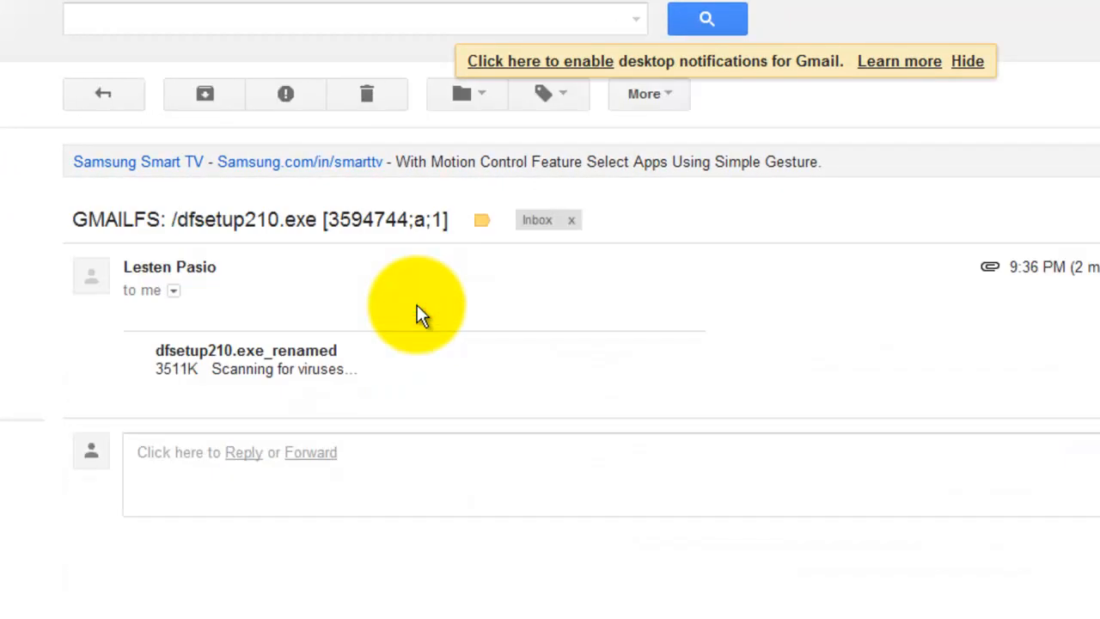
pyautogui.moveTo(399, 330)
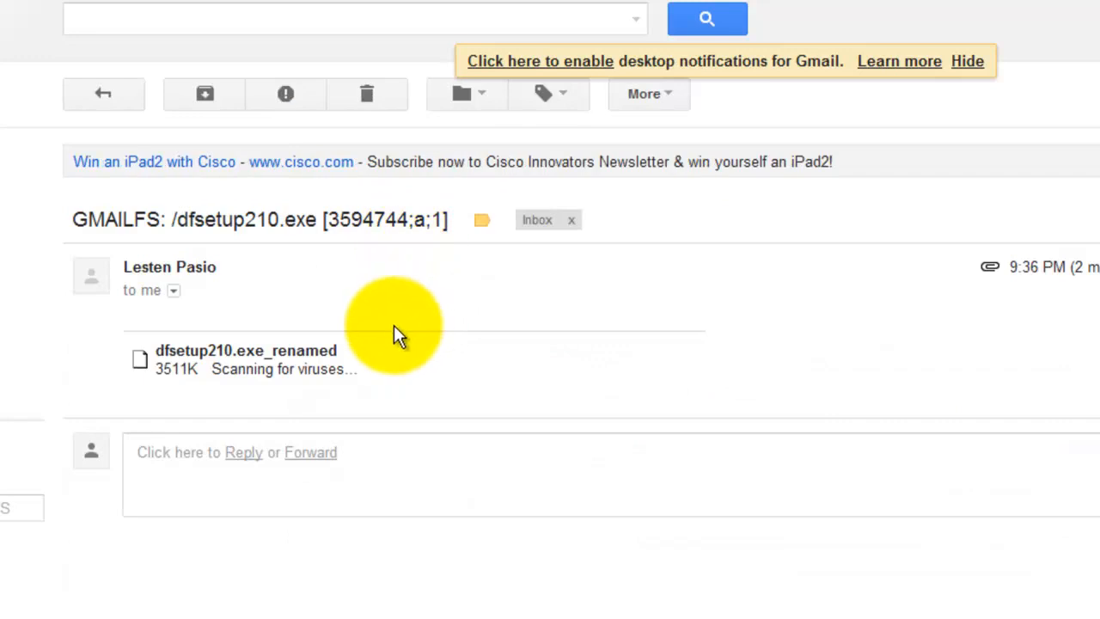
pyautogui.moveTo(245, 357)
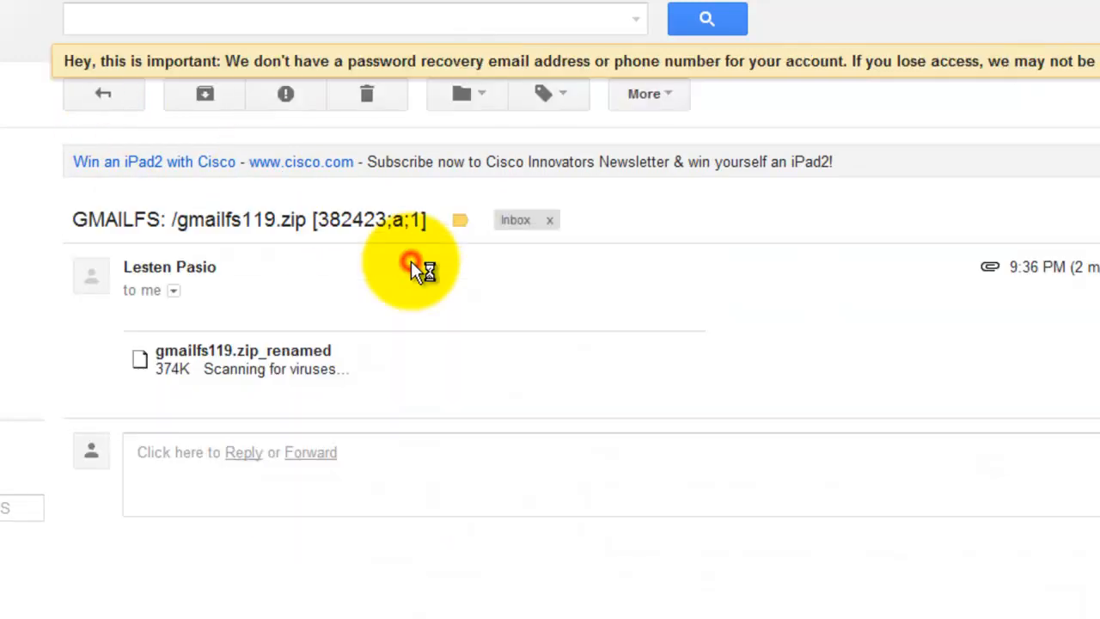
pyautogui.moveTo(447, 361)
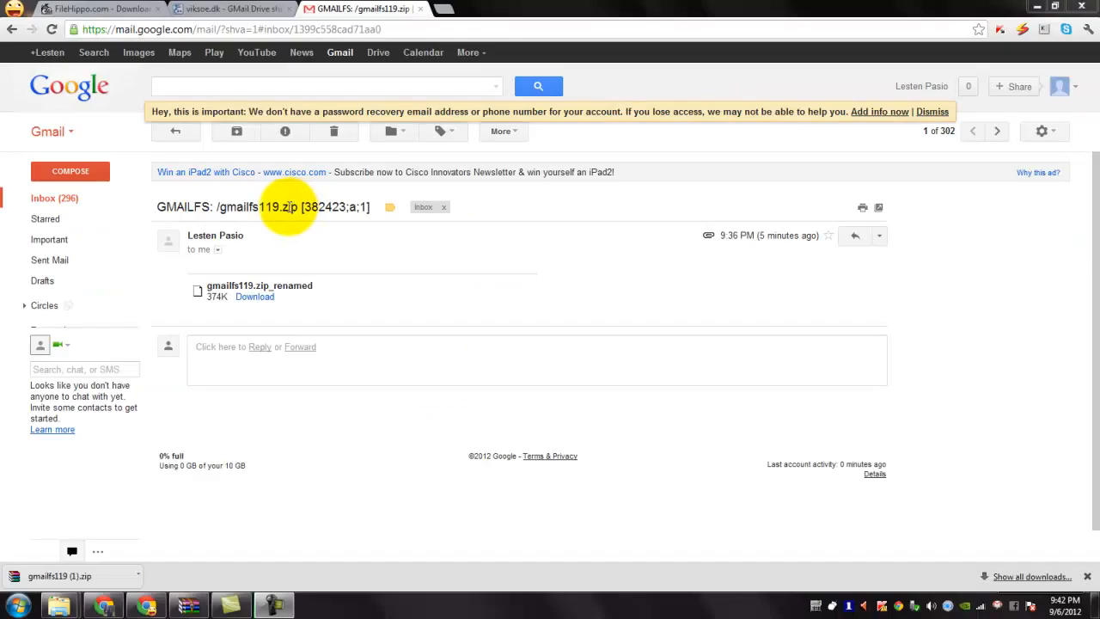
pyautogui.click(232, 8)
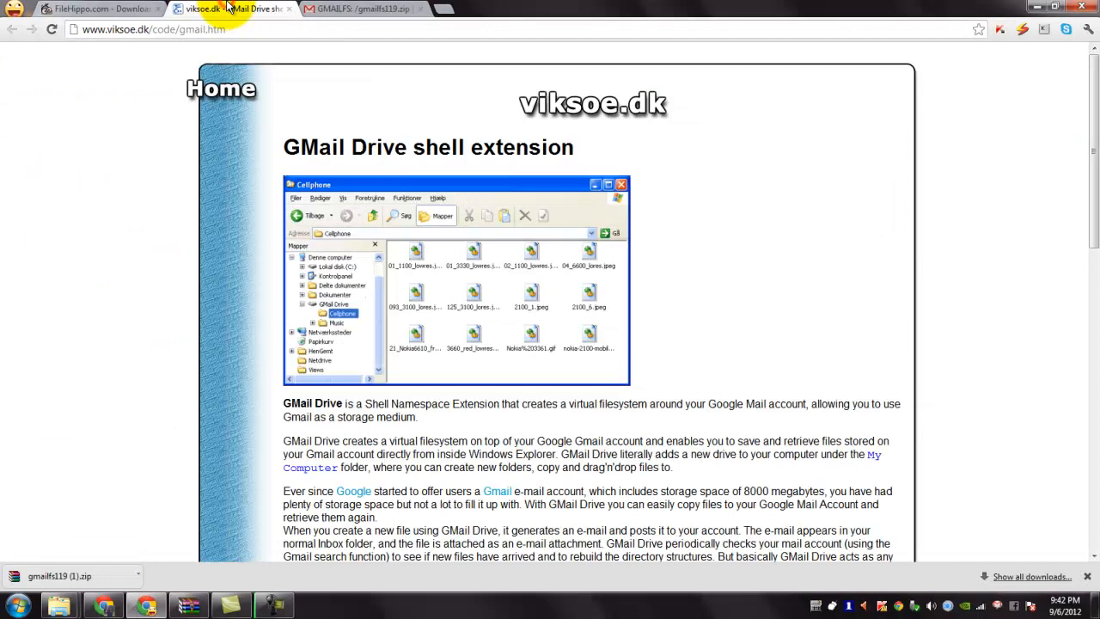